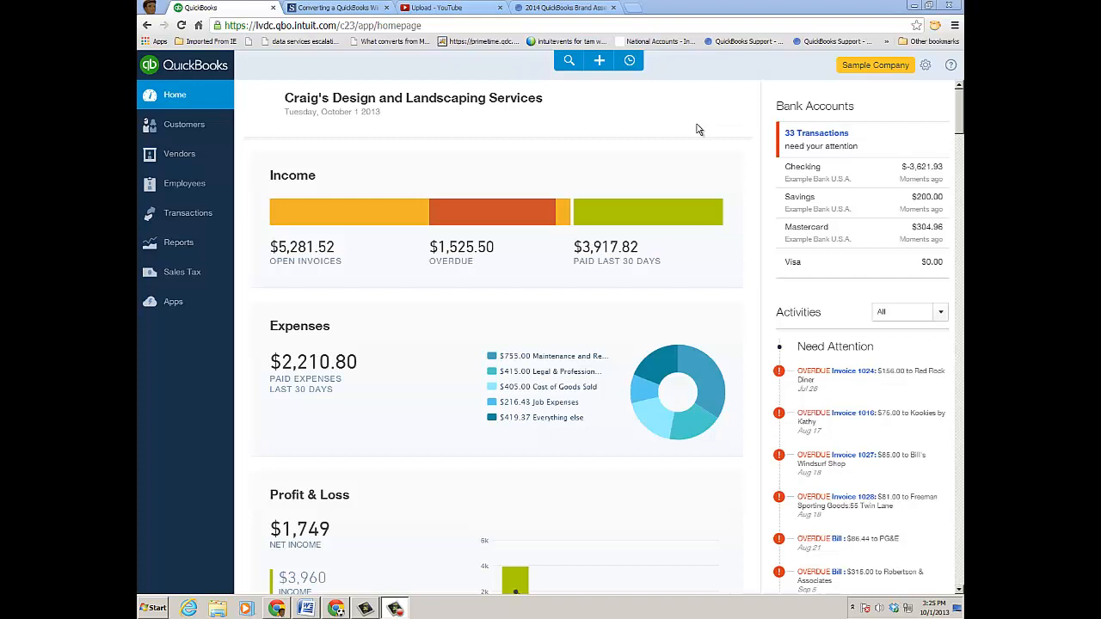
pyautogui.moveTo(628, 109)
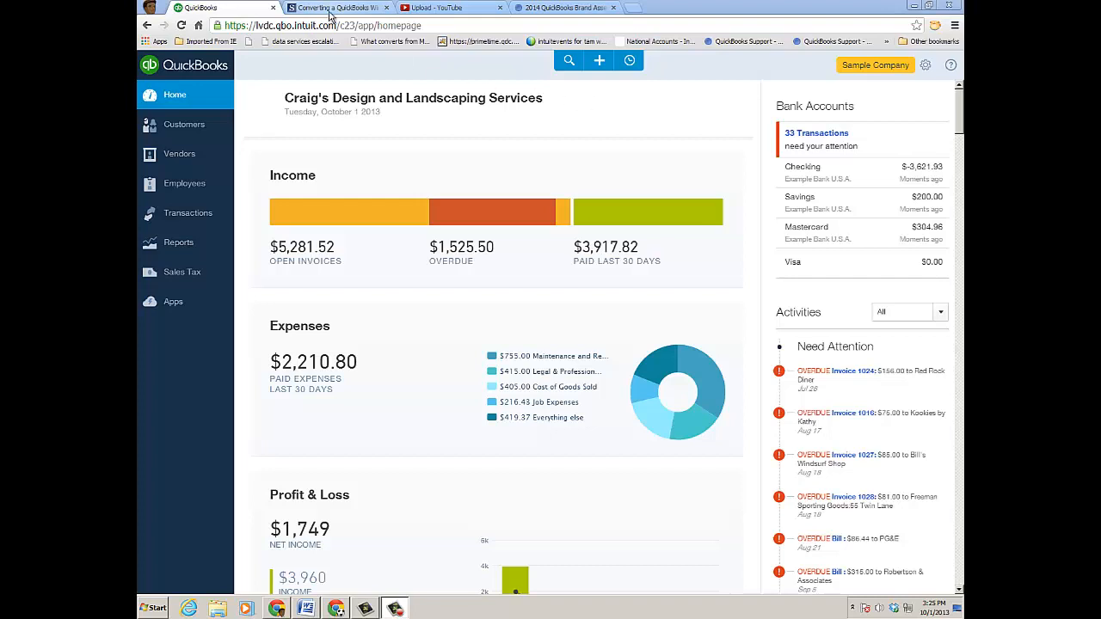
# - Switch to the job costing blog article and scroll through it
pyautogui.click(336, 8)
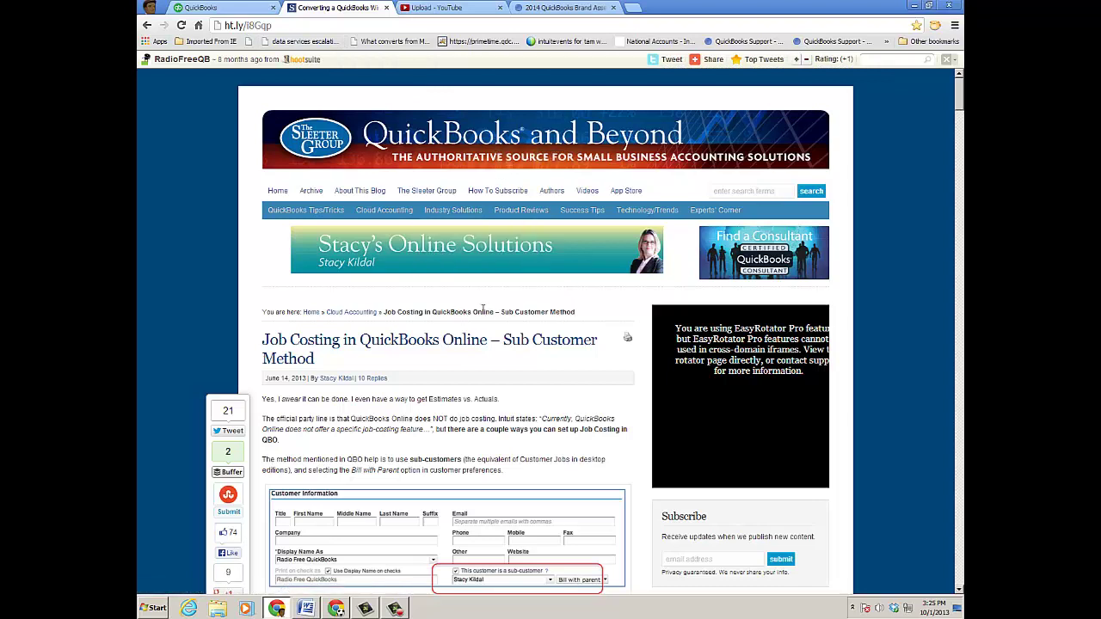
pyautogui.moveTo(473, 304)
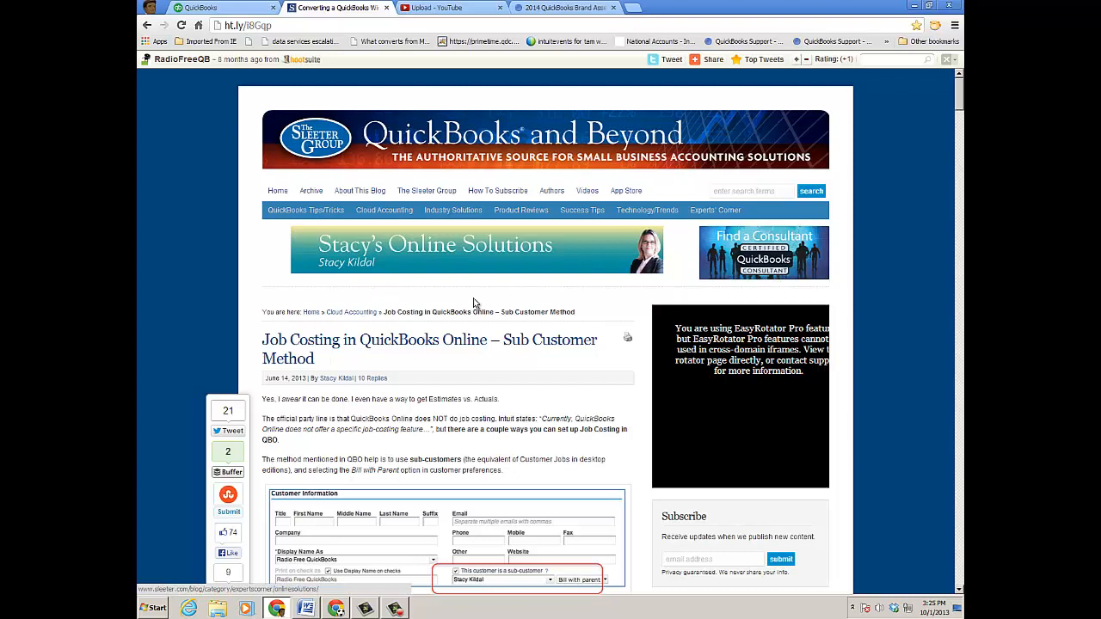
pyautogui.moveTo(585, 370)
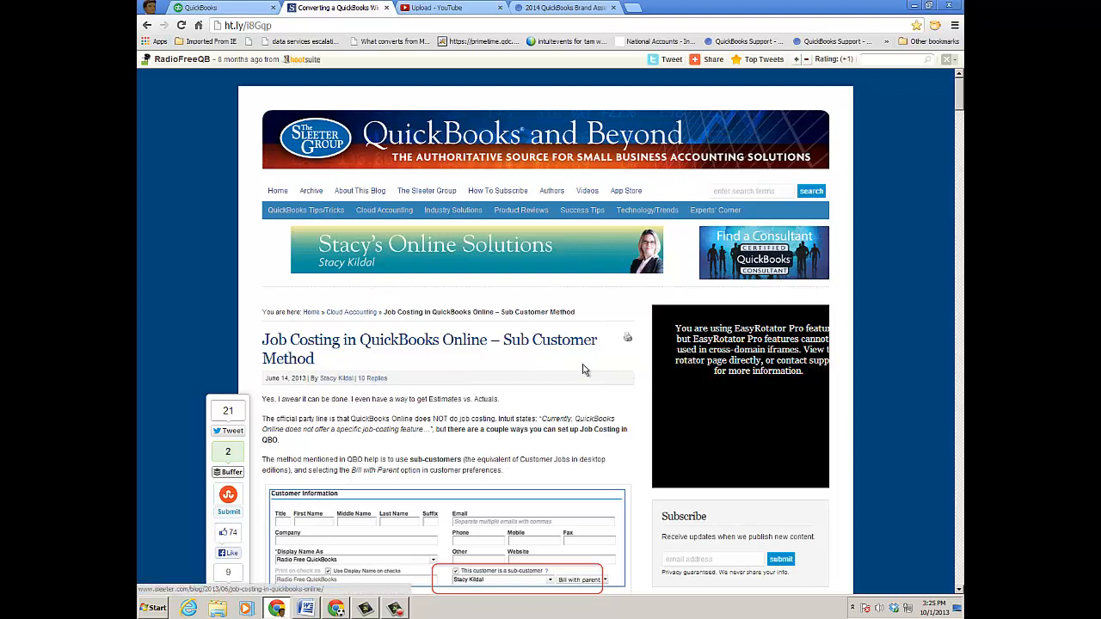
pyautogui.scroll(-3)
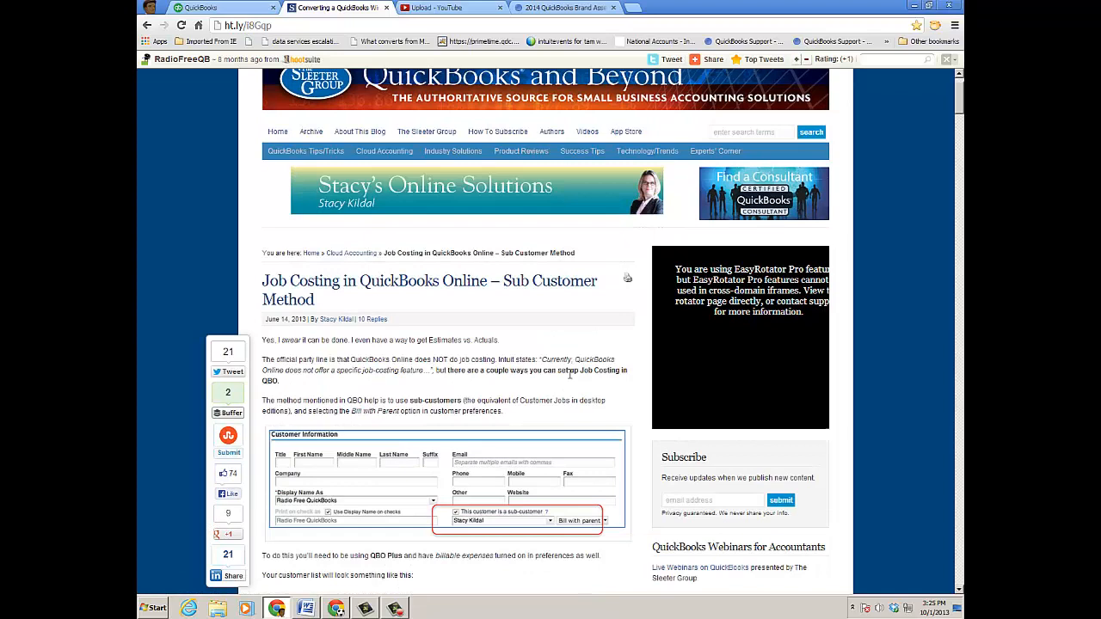
pyautogui.scroll(3)
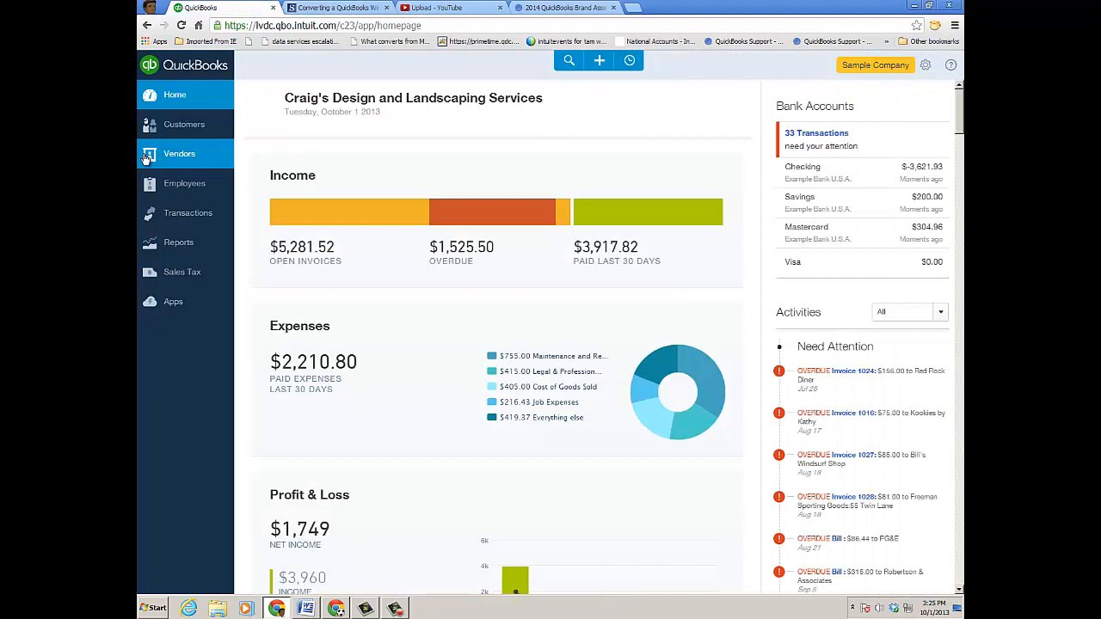
# - Open Customers and preview the new-customer sub-customer option, closing the form unsaved
pyautogui.click(184, 124)
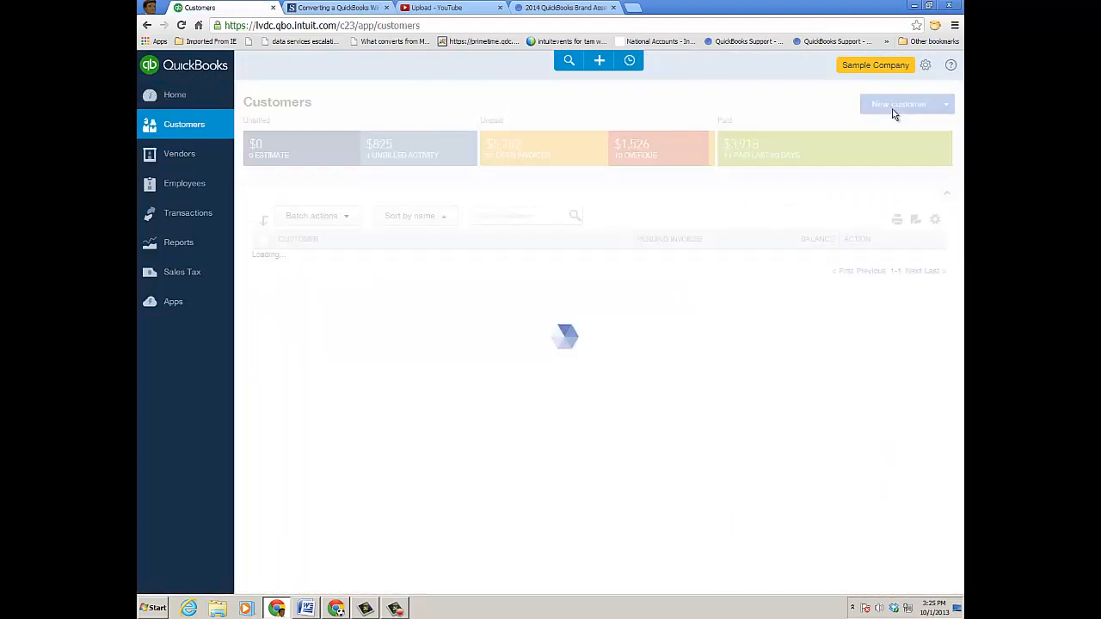
pyautogui.click(899, 104)
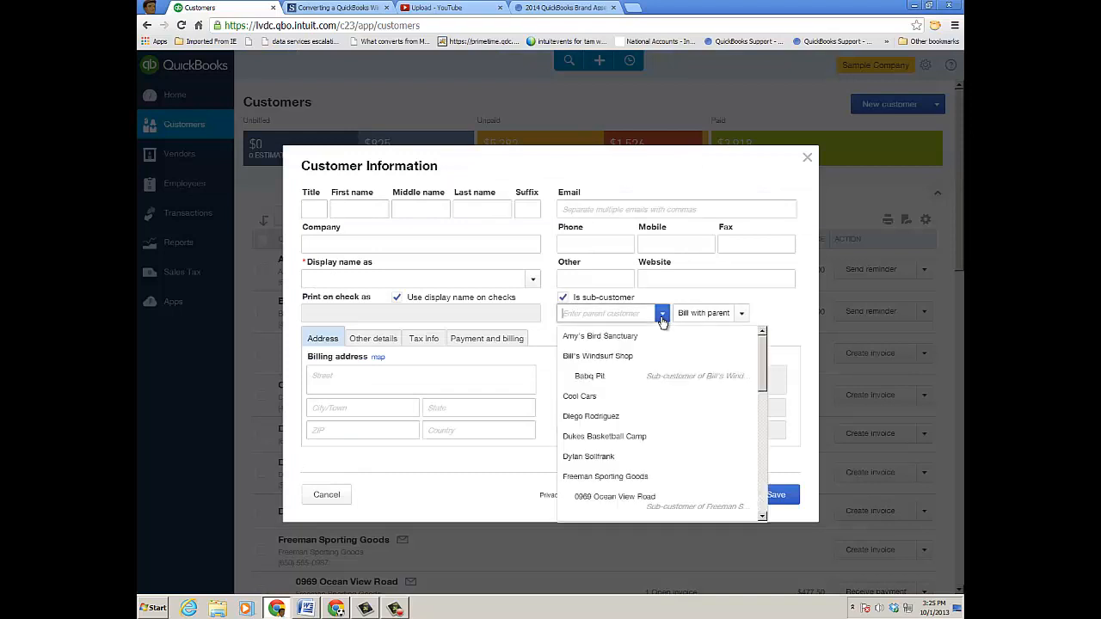
pyautogui.moveTo(598, 355)
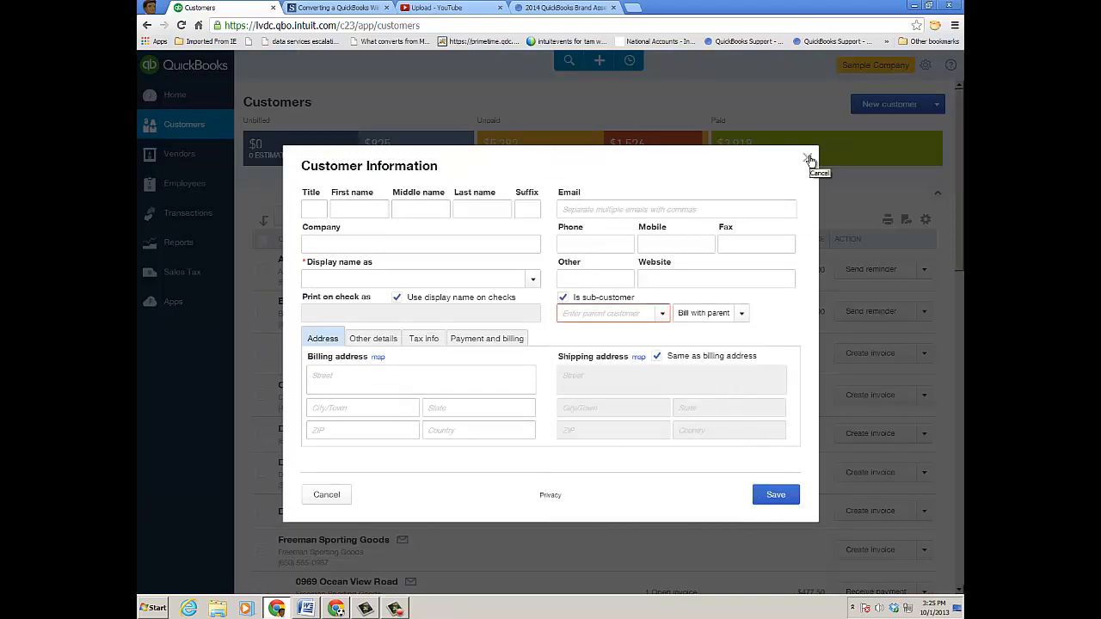
pyautogui.click(808, 160)
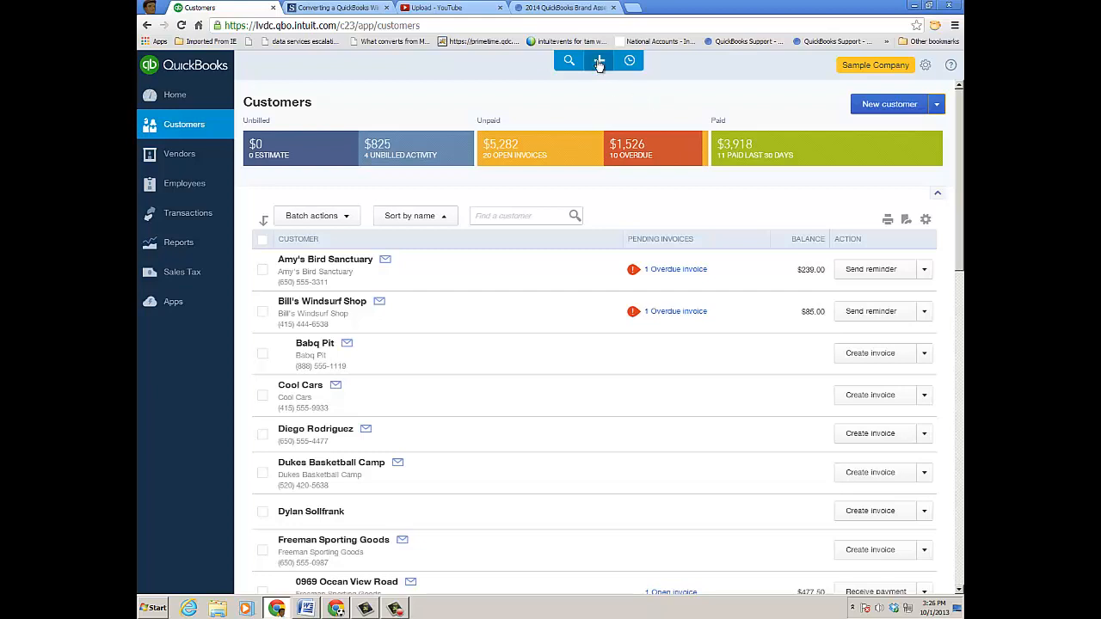
# - Save a single time activity of 8 billable Gardening hours for Amy's Bird Sanctuary
pyautogui.click(598, 61)
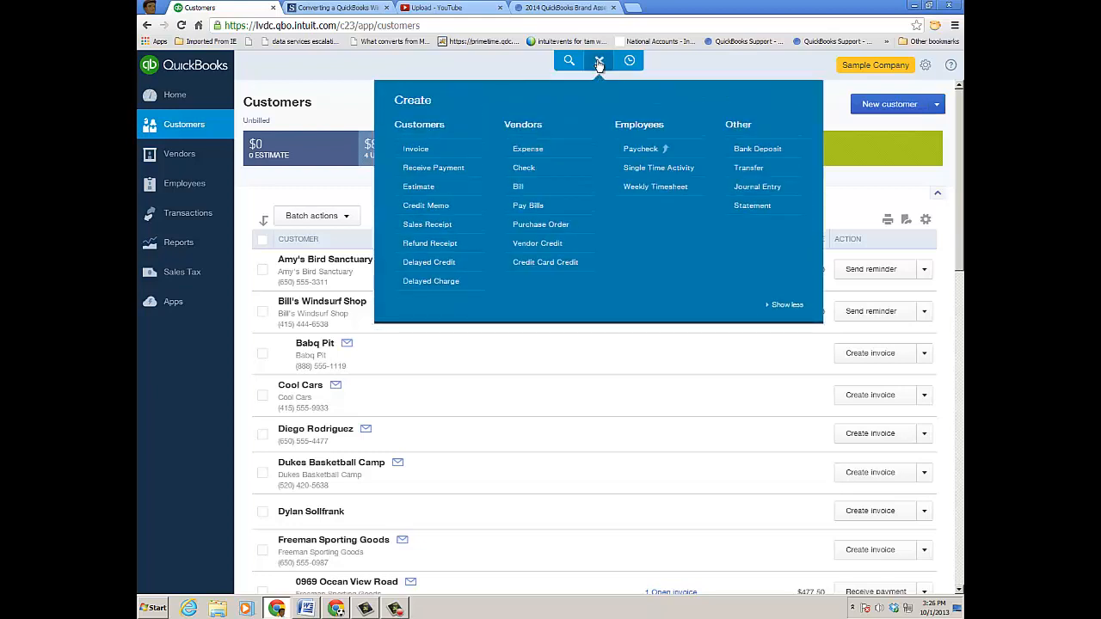
pyautogui.click(599, 60)
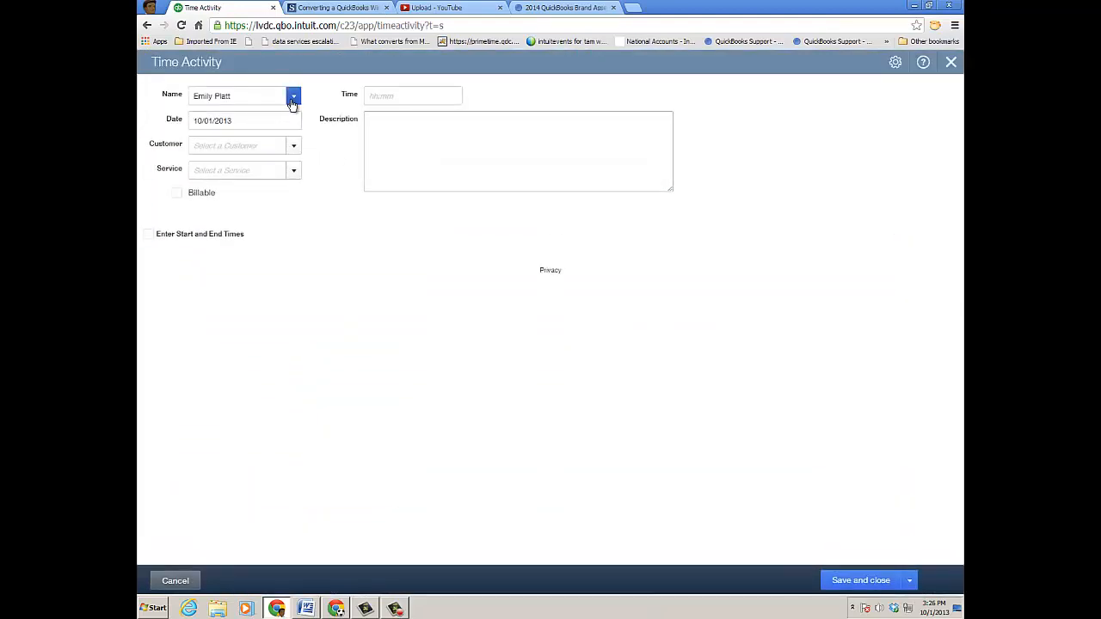
pyautogui.click(294, 95)
pyautogui.write("Amy's Bird Sanctuary")
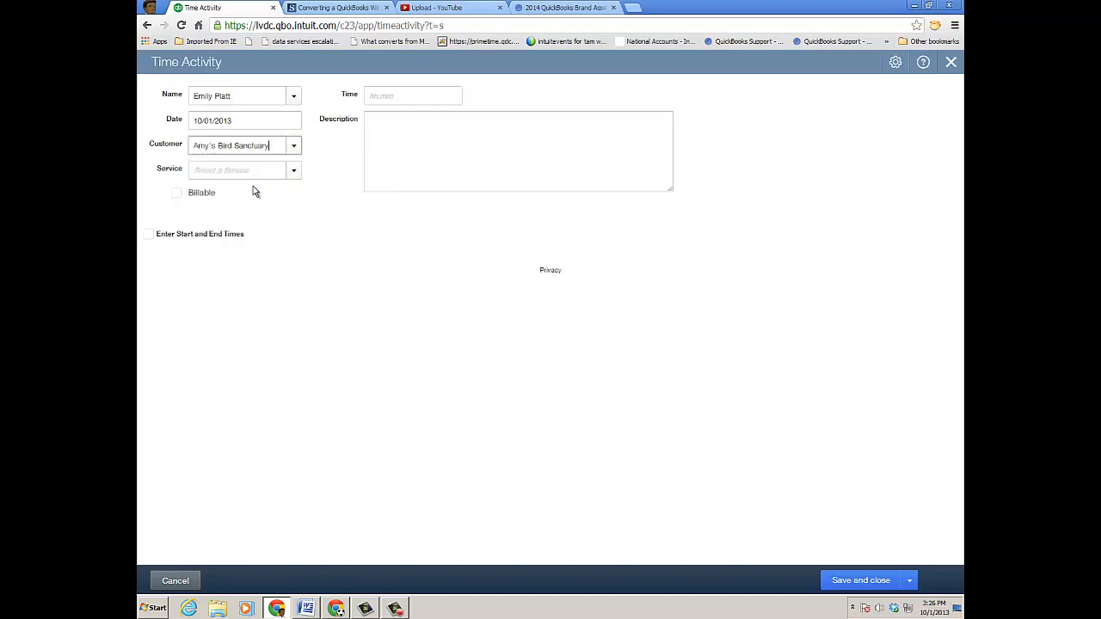
pyautogui.click(293, 170)
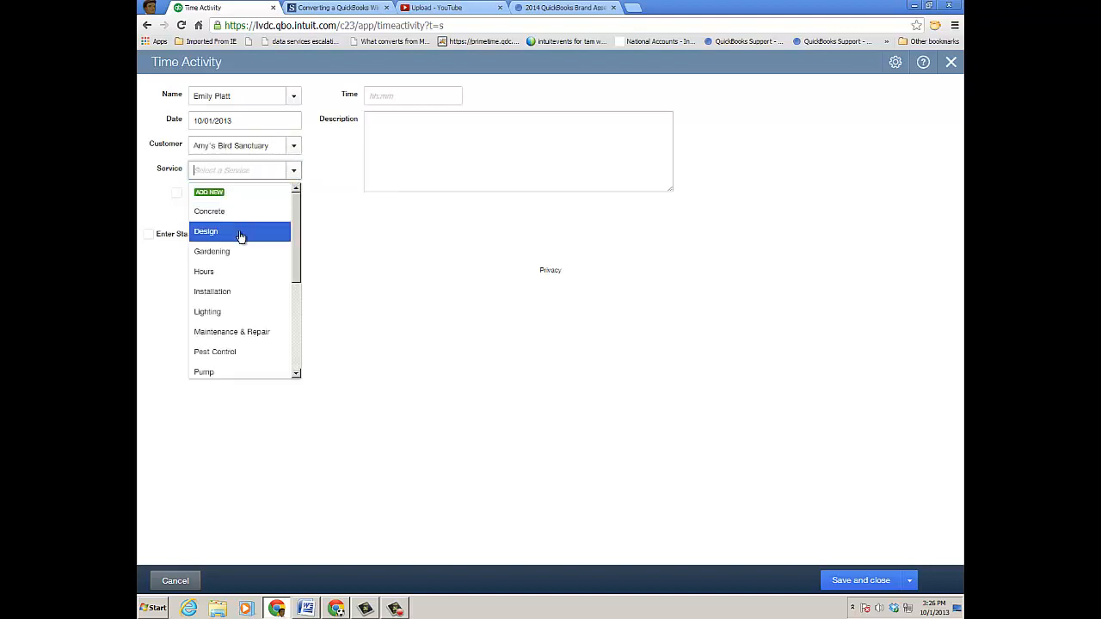
pyautogui.click(212, 251)
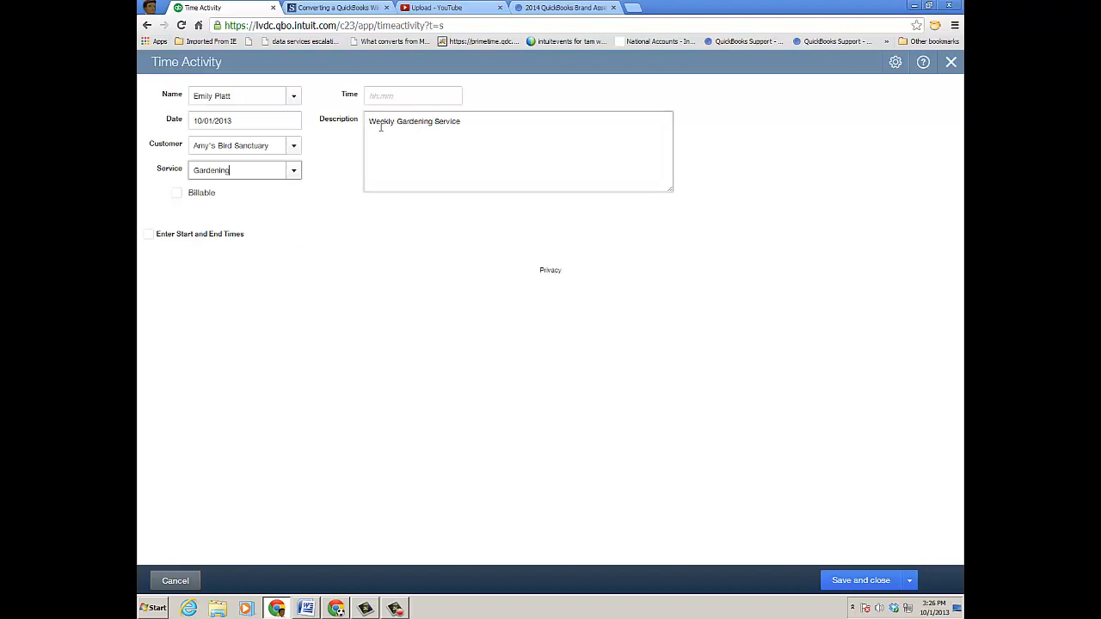
pyautogui.click(176, 193)
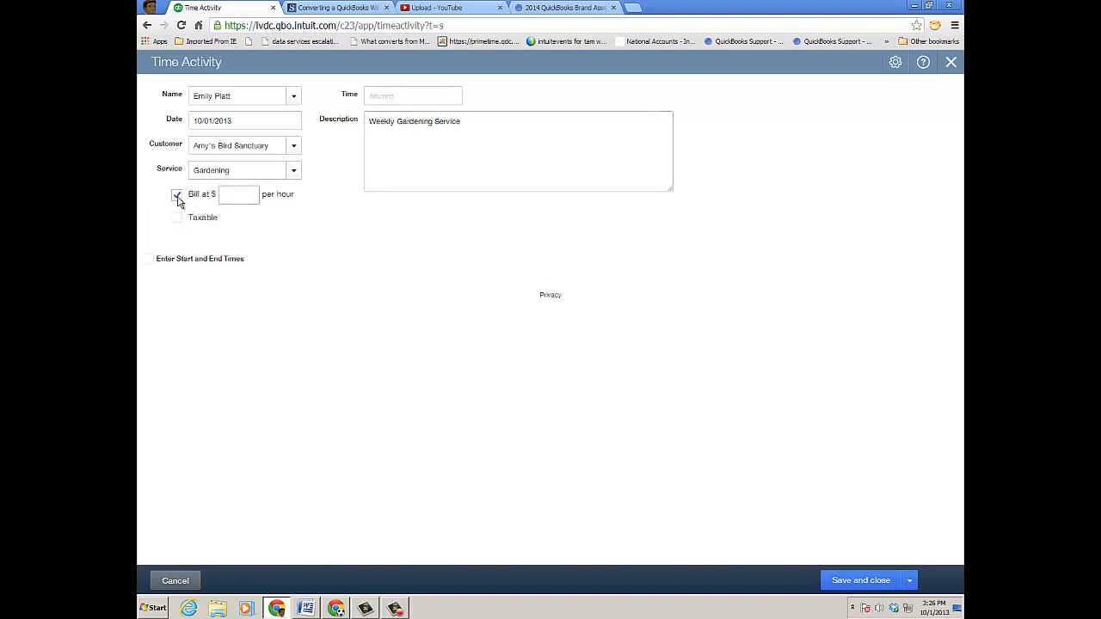
pyautogui.click(177, 194)
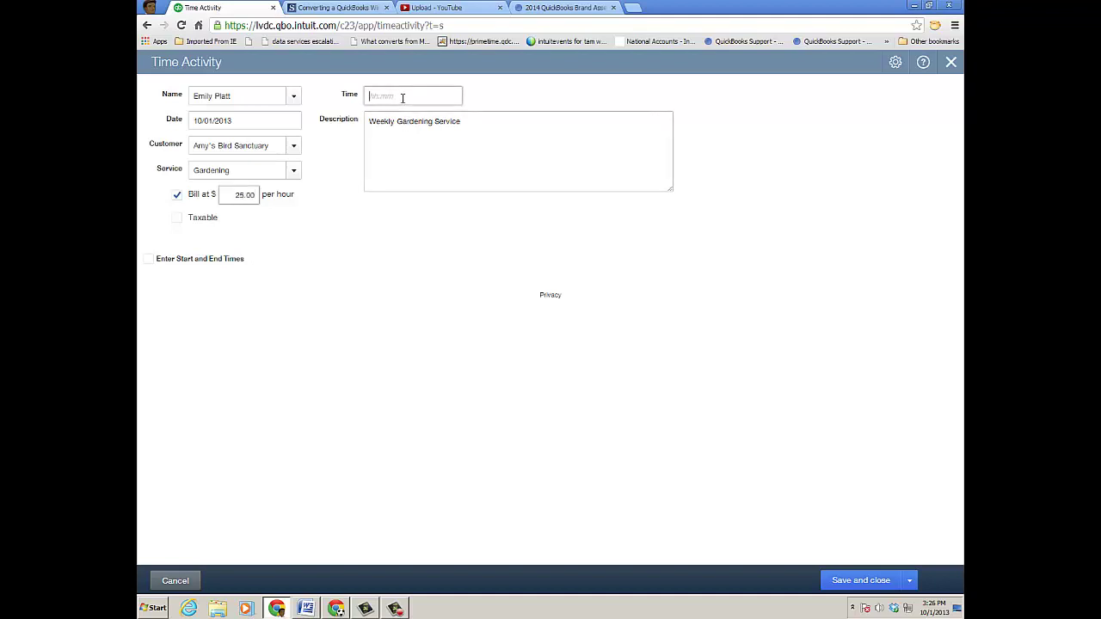
pyautogui.write('8')
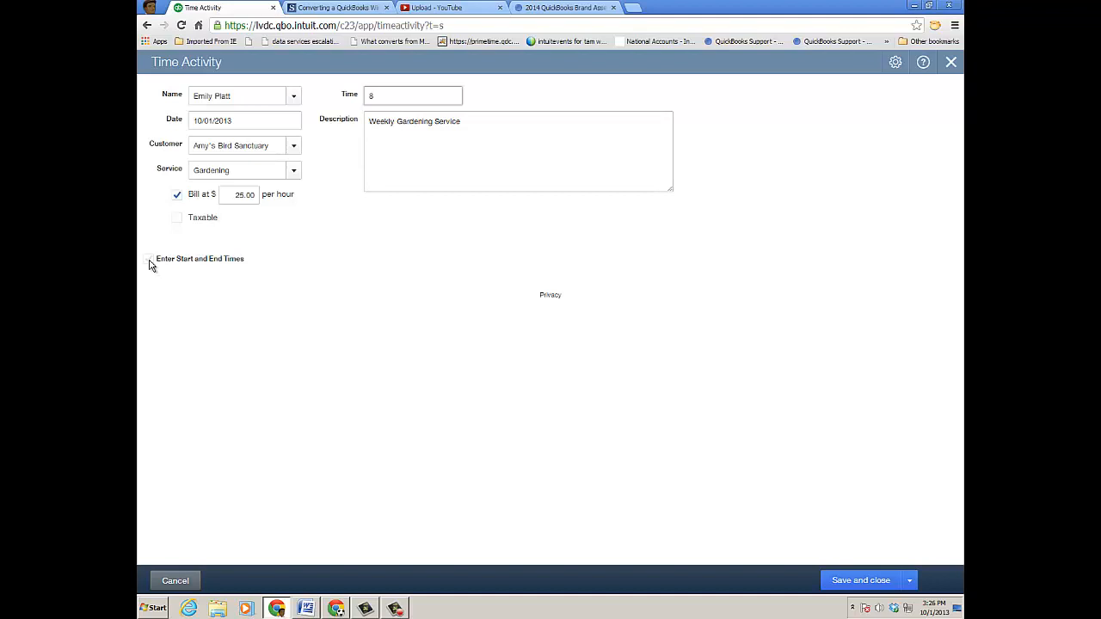
pyautogui.moveTo(293, 248)
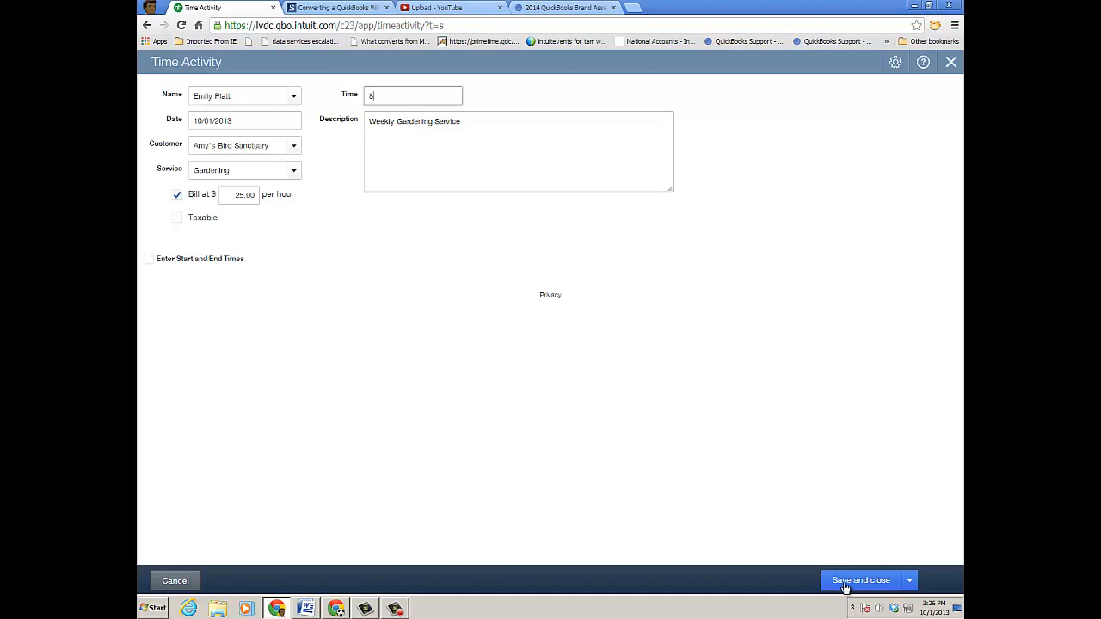
pyautogui.moveTo(603, 257)
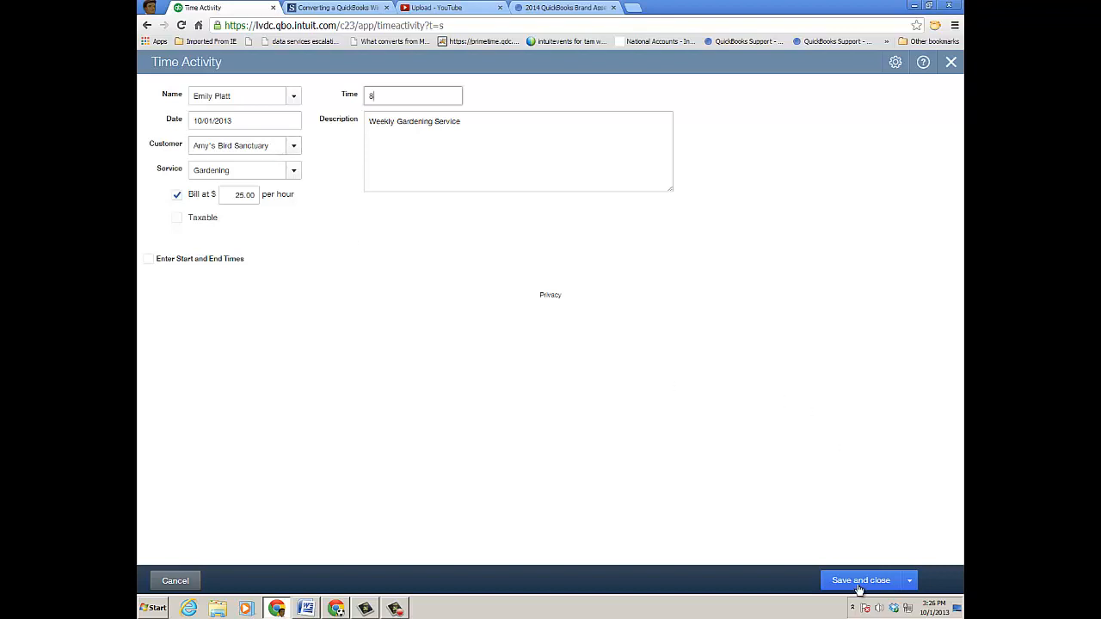
pyautogui.click(860, 580)
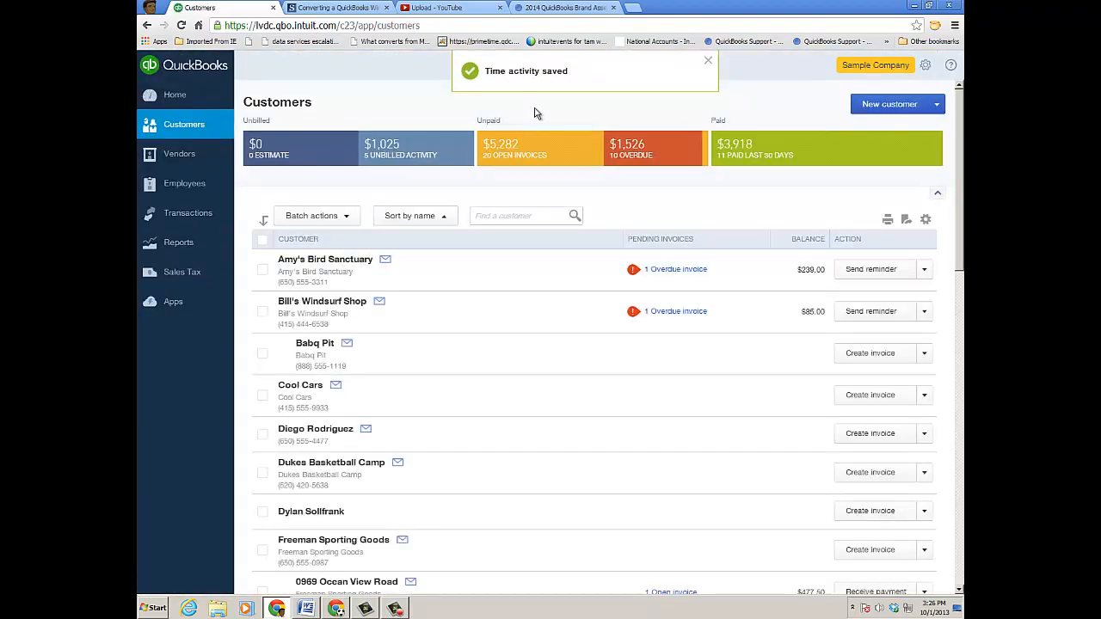
# - Start a $215.66 Hicks Hardware expense billable to Amy's Bird Sanctuary, showing item details
pyautogui.click(708, 60)
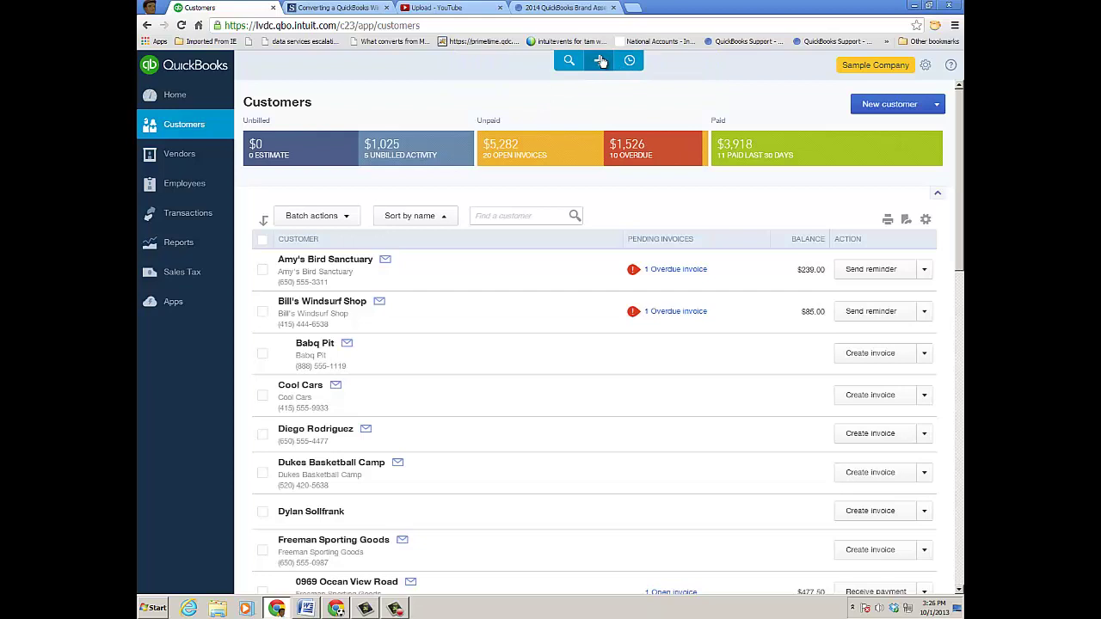
pyautogui.click(600, 60)
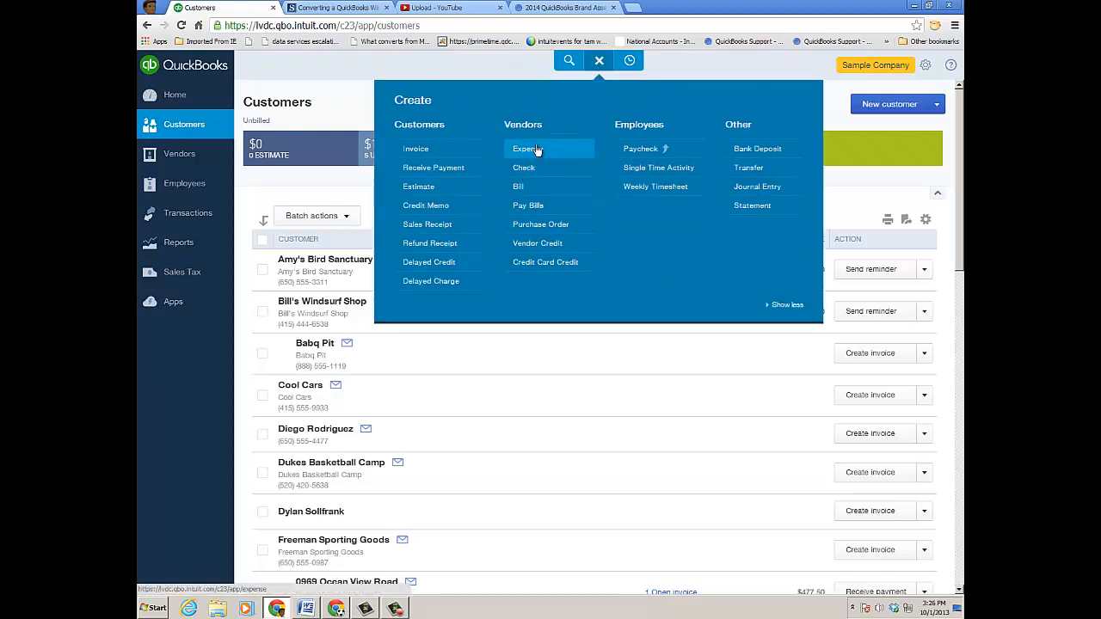
pyautogui.click(527, 148)
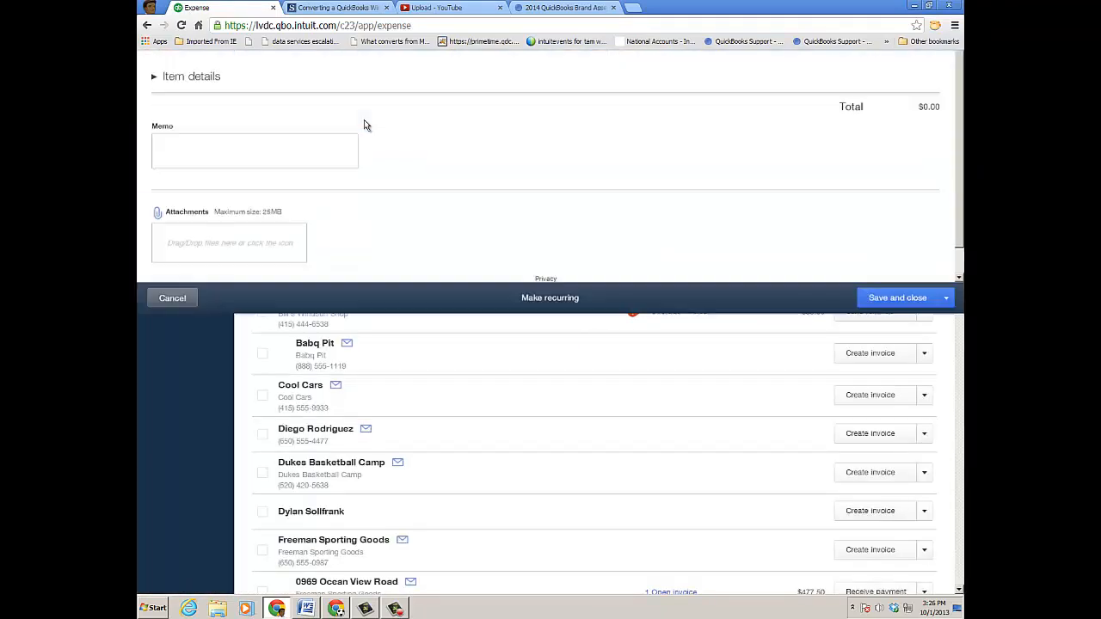
pyautogui.click(219, 97)
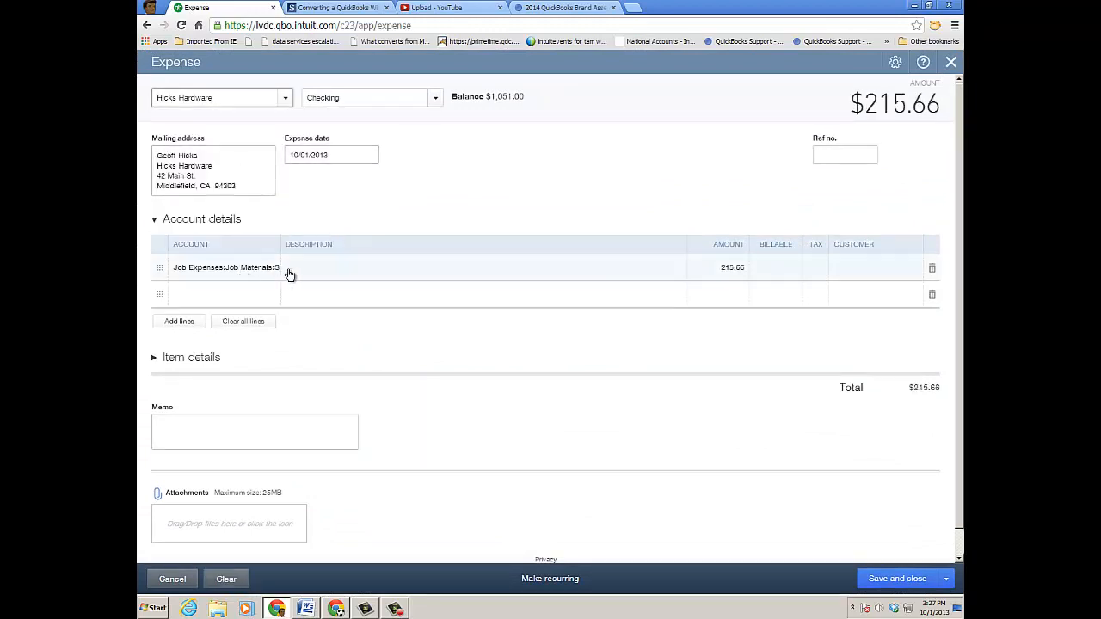
pyautogui.moveTo(707, 273)
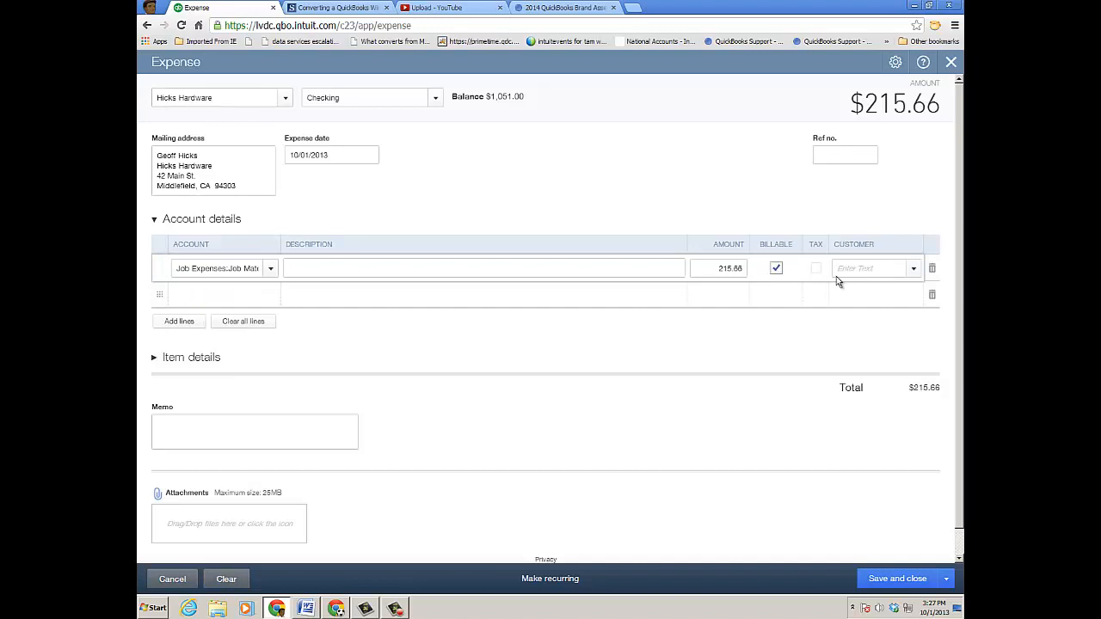
pyautogui.click(913, 267)
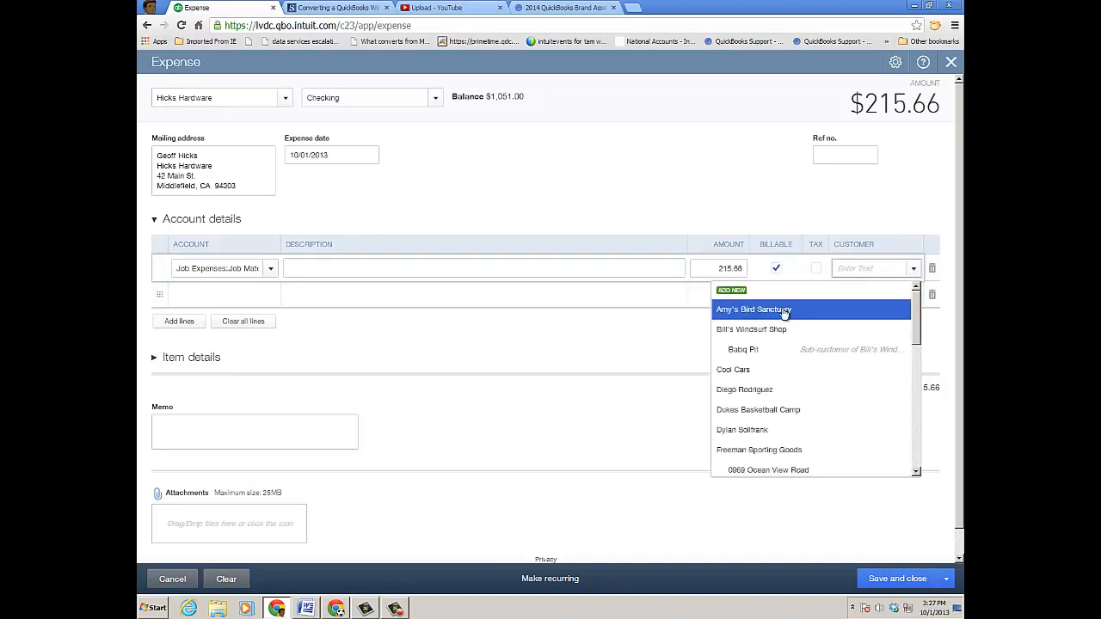
pyautogui.click(753, 309)
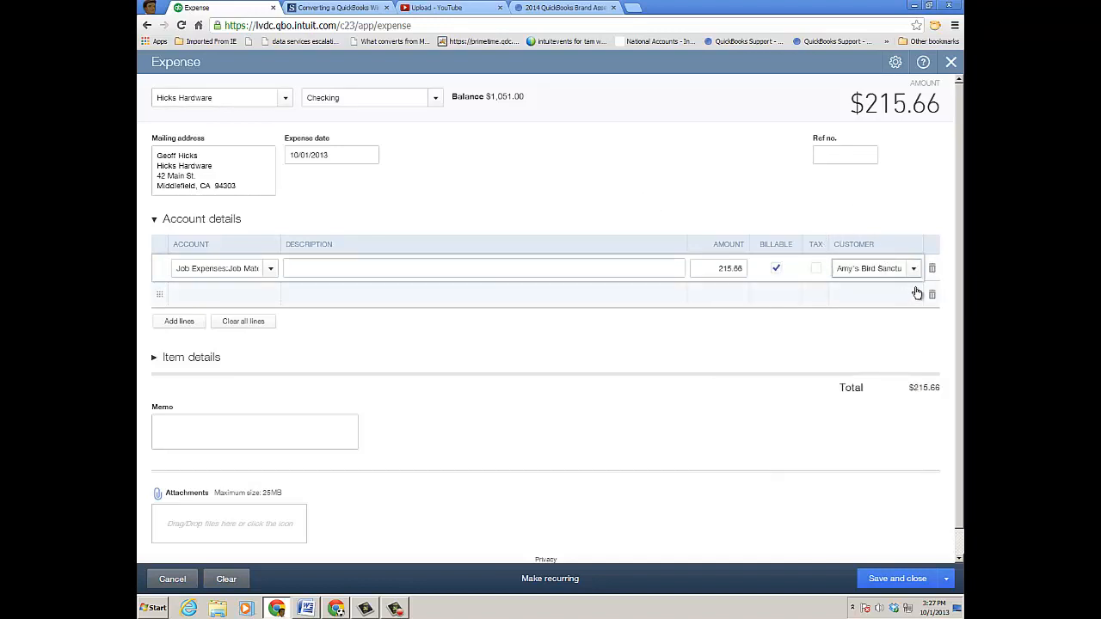
pyautogui.moveTo(902, 221)
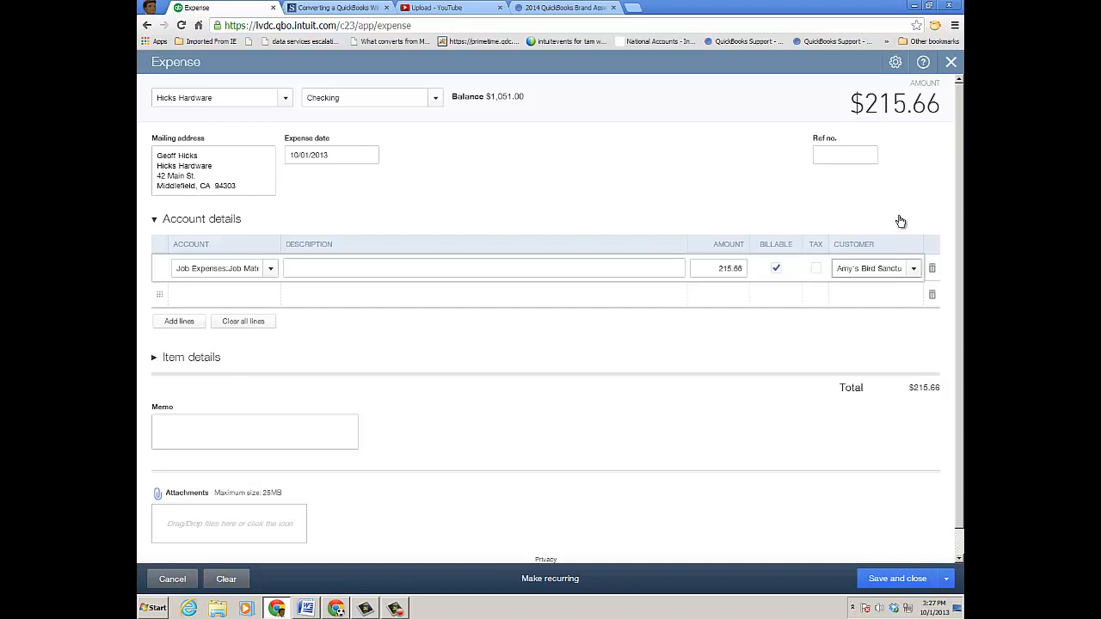
pyautogui.moveTo(887, 268)
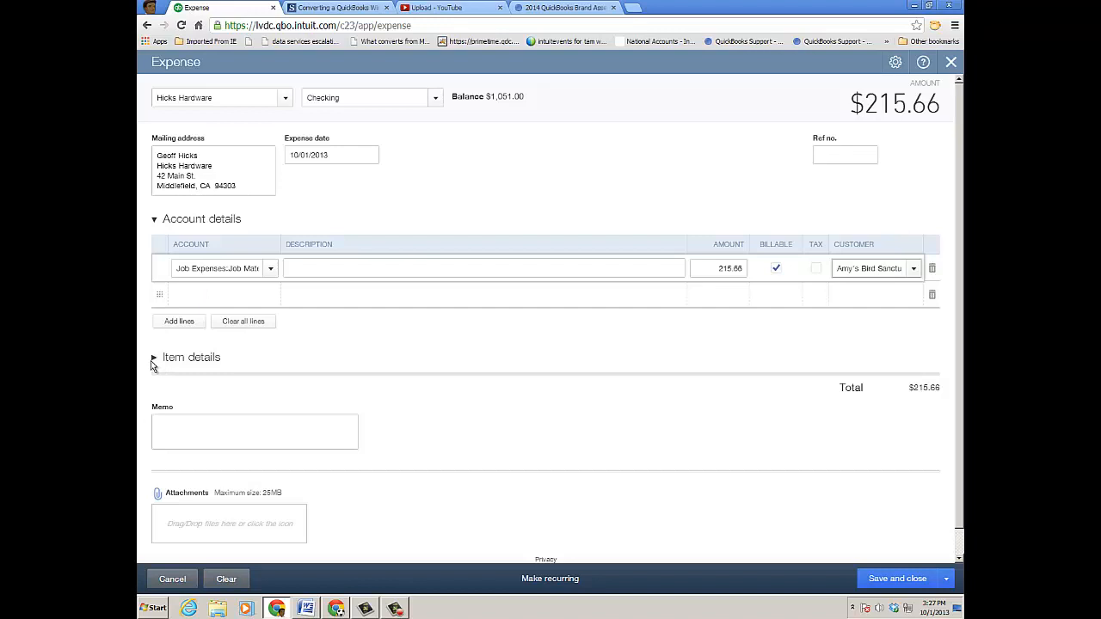
pyautogui.click(154, 357)
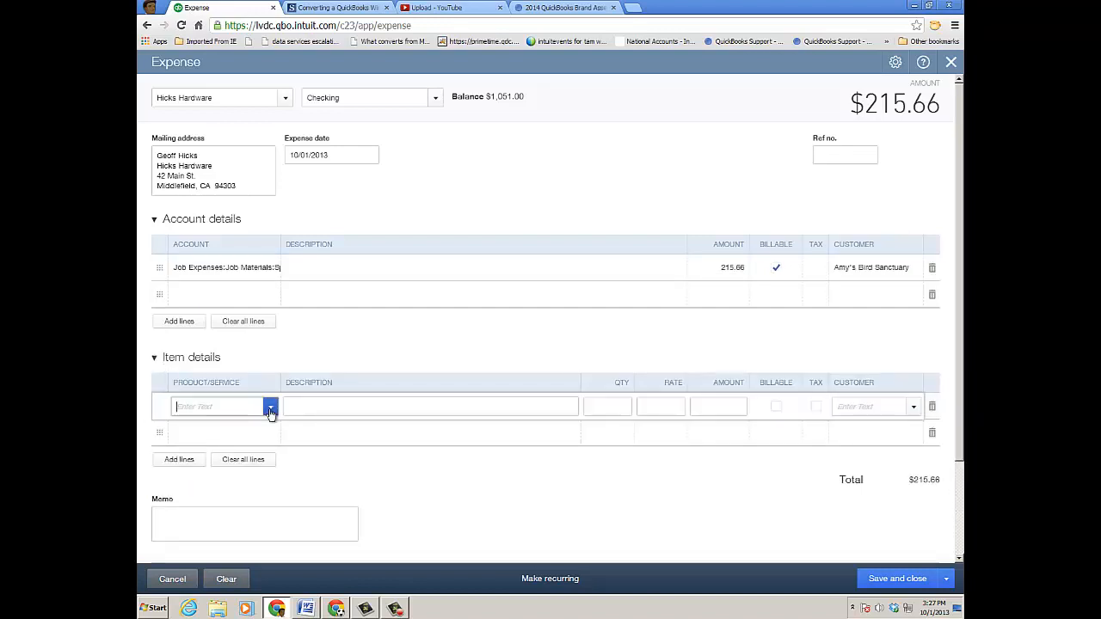
# - Add a billable $10 Pump item for Amy's Bird Sanctuary and save the $225.66 expense
pyautogui.click(270, 407)
pyautogui.write('Pump')
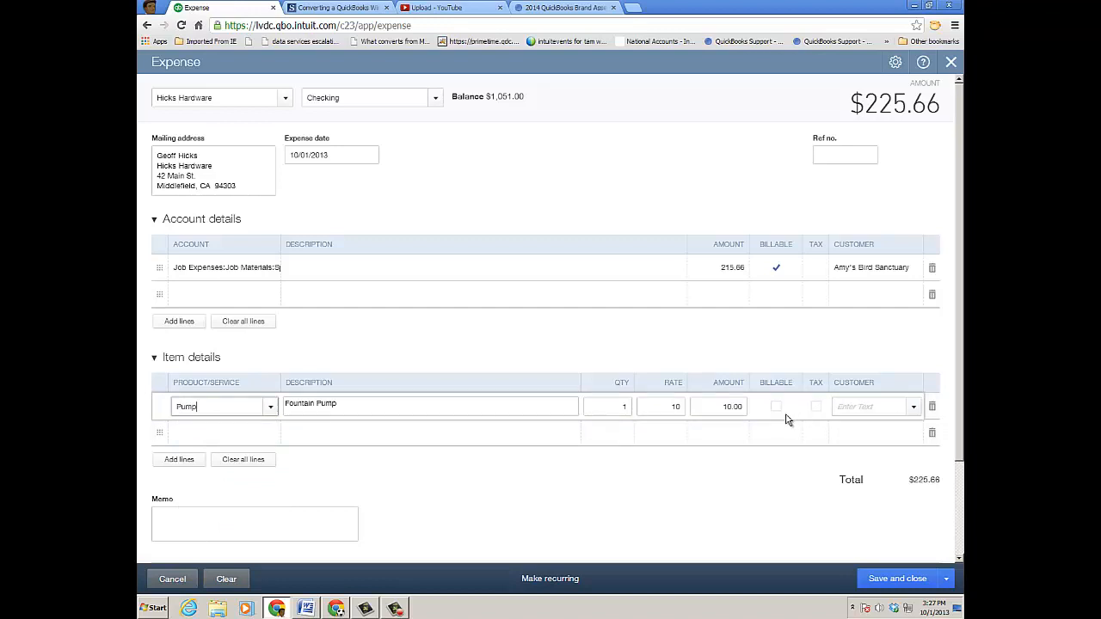
pyautogui.click(913, 406)
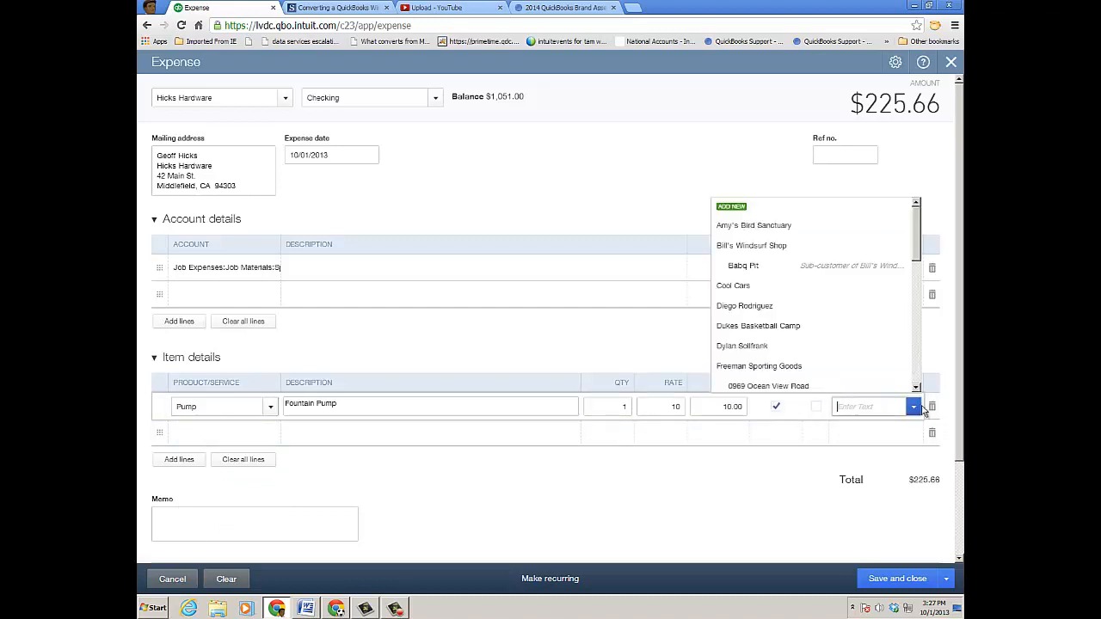
pyautogui.click(754, 224)
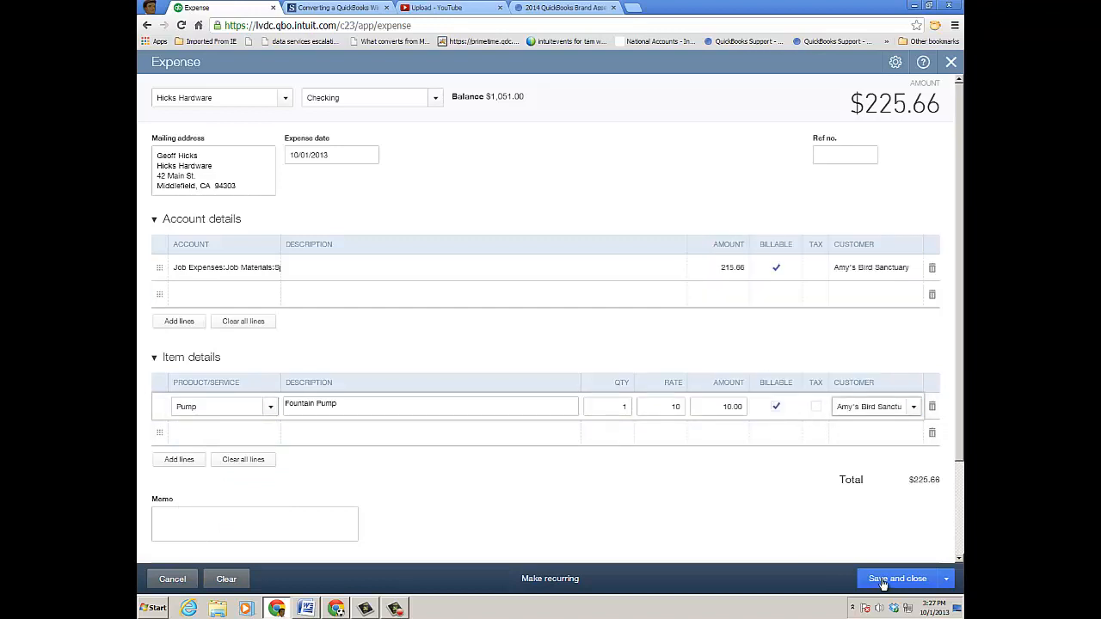
pyautogui.click(898, 578)
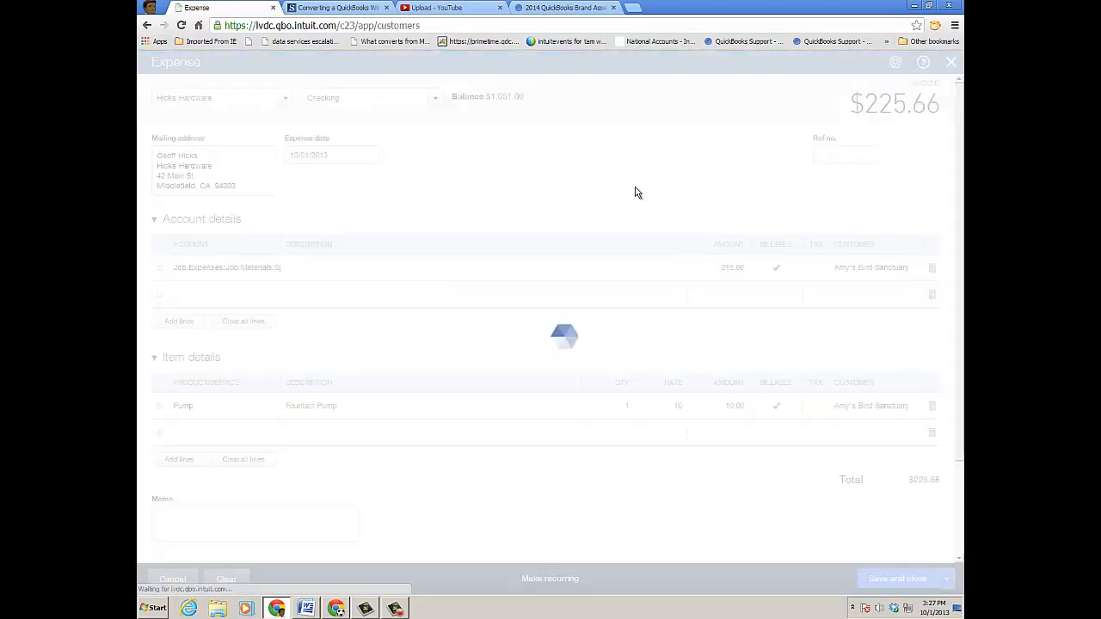
pyautogui.click(898, 578)
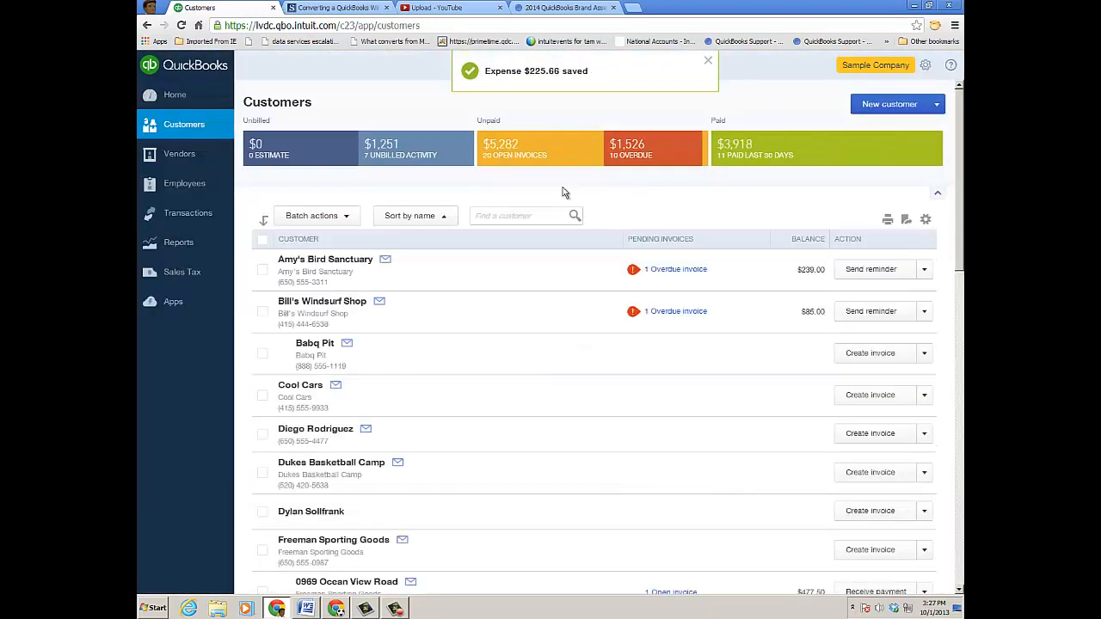
pyautogui.moveTo(398, 162)
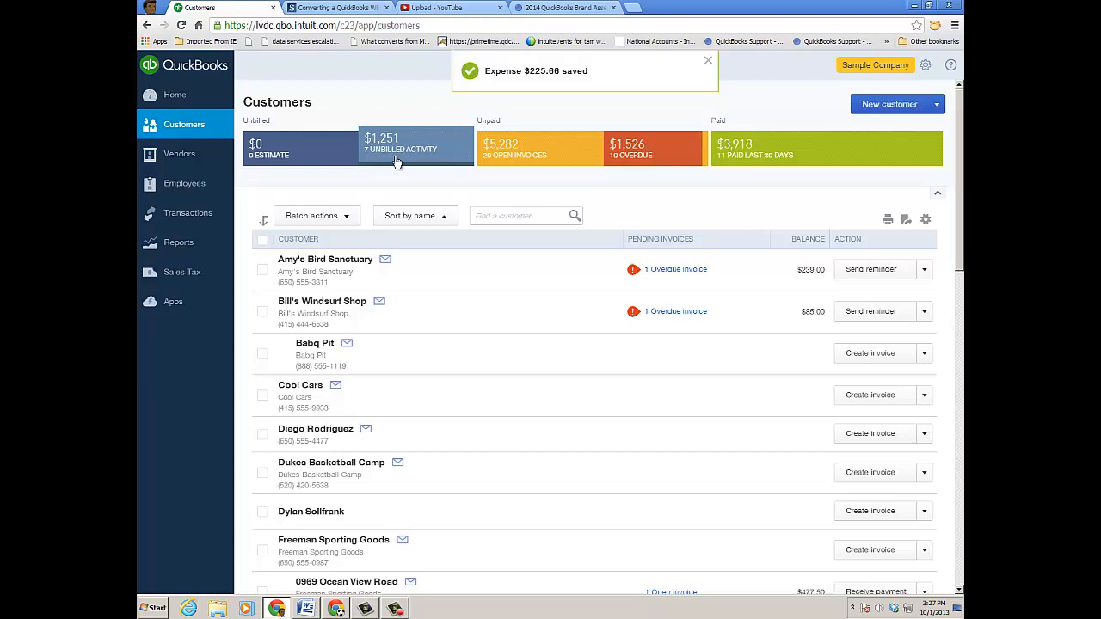
# - Filter Customers using the 7 Unbilled Activity box in the money bar
pyautogui.click(417, 146)
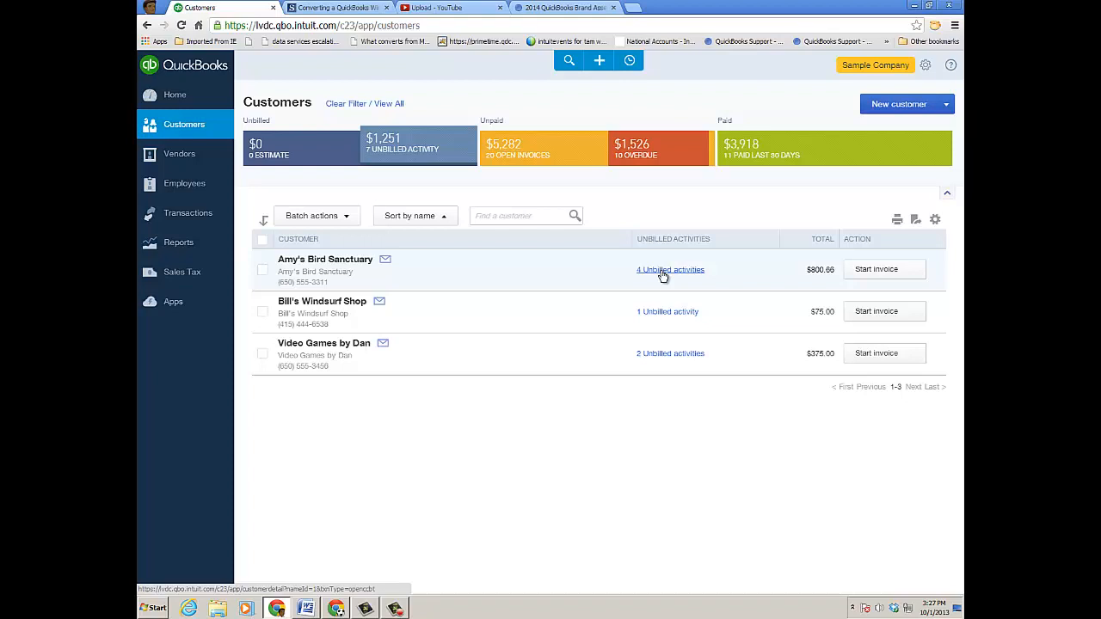
pyautogui.moveTo(884, 269)
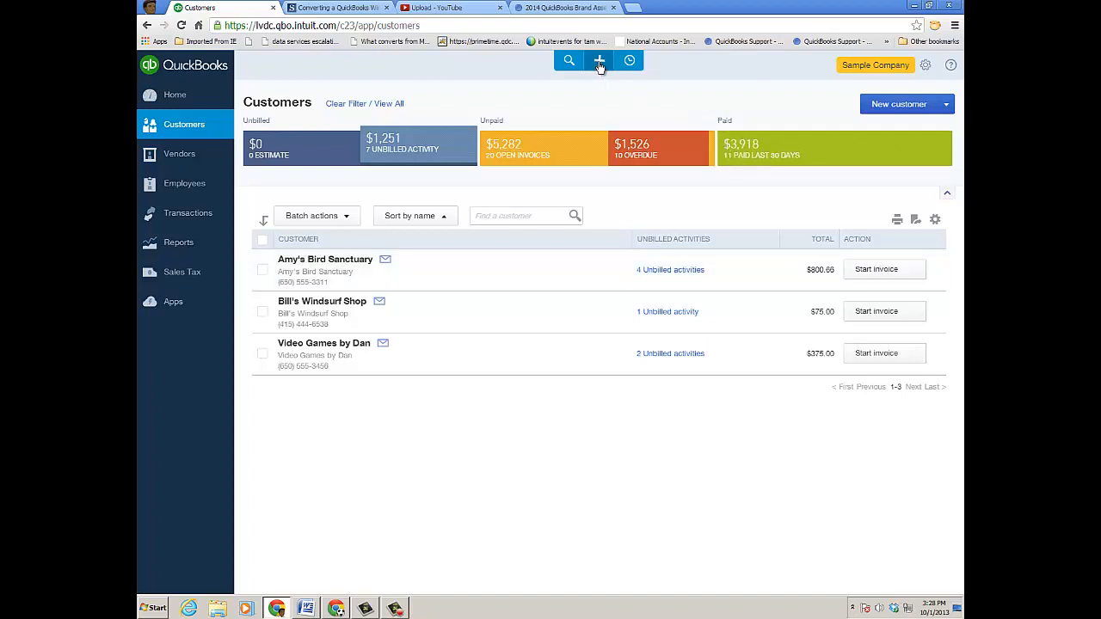
# - Start an invoice and add the $215.66, $10.00 and $375.00 billable charges
pyautogui.click(599, 60)
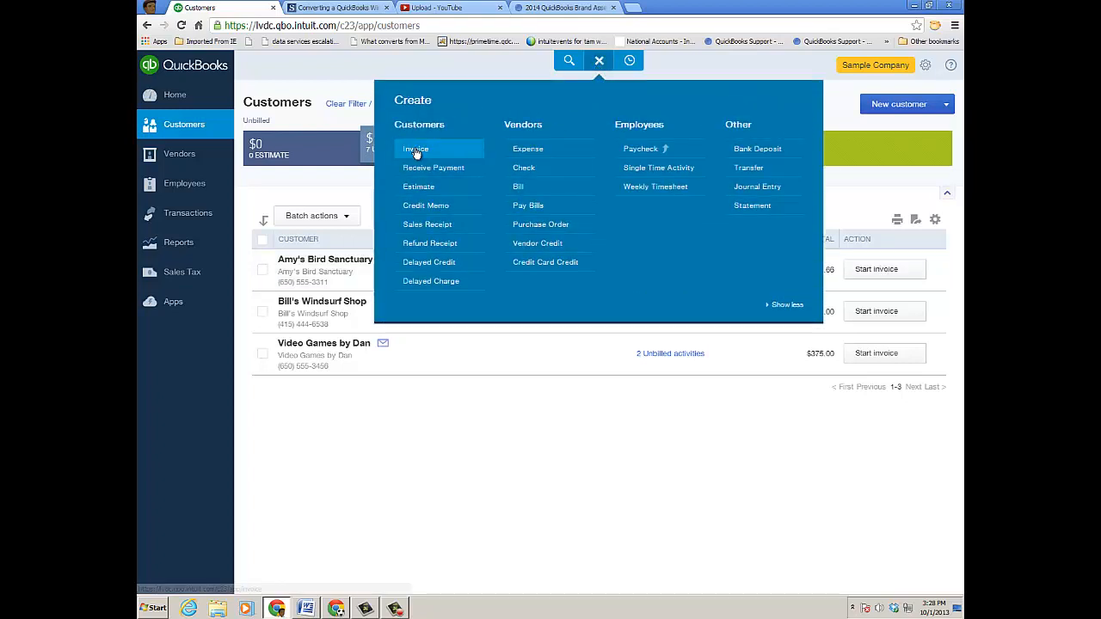
pyautogui.click(415, 149)
pyautogui.write("Amy's Bird Sanctuary")
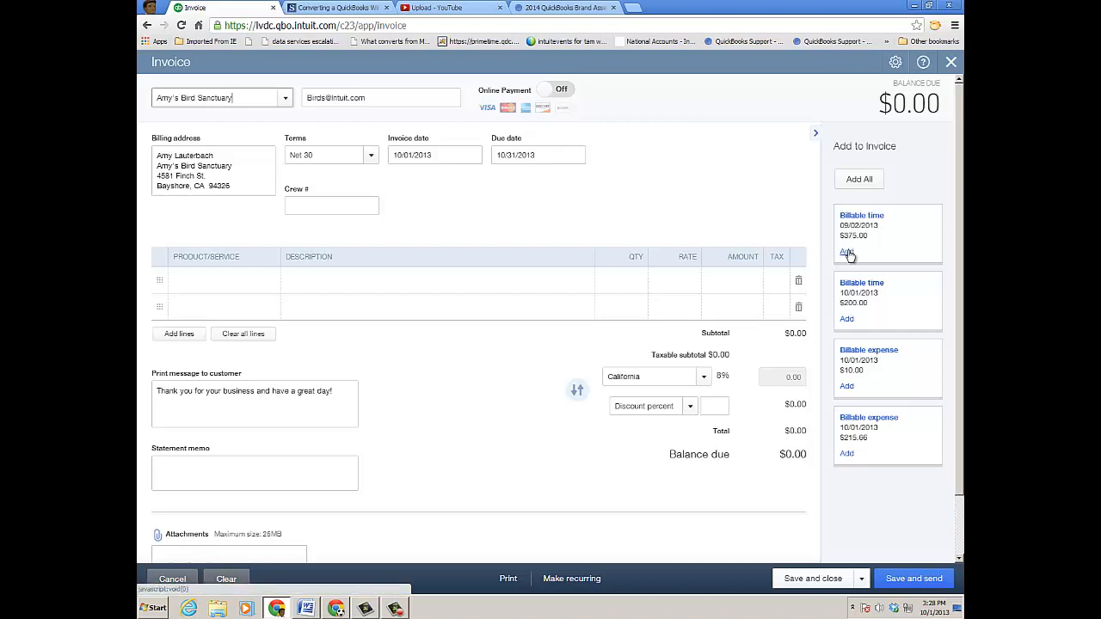
pyautogui.click(846, 454)
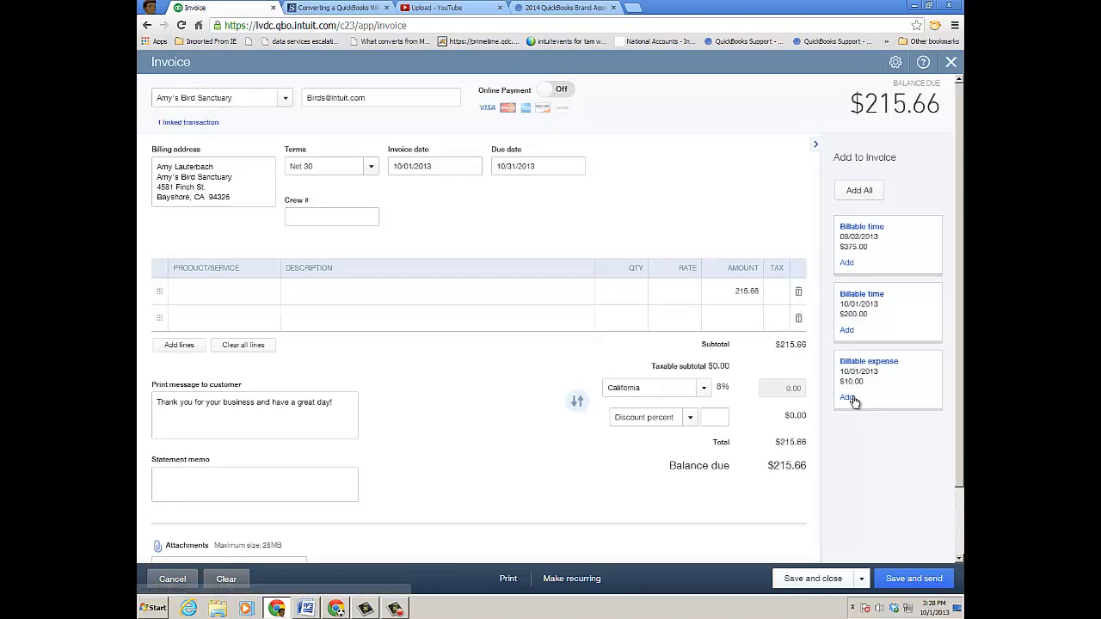
pyautogui.click(847, 397)
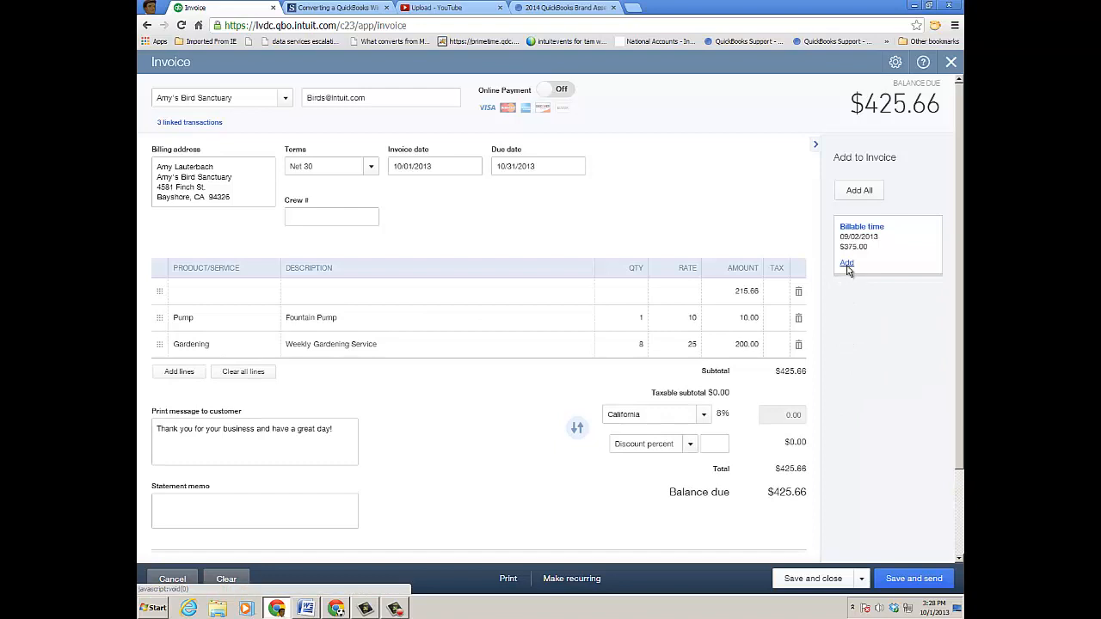
pyautogui.click(847, 263)
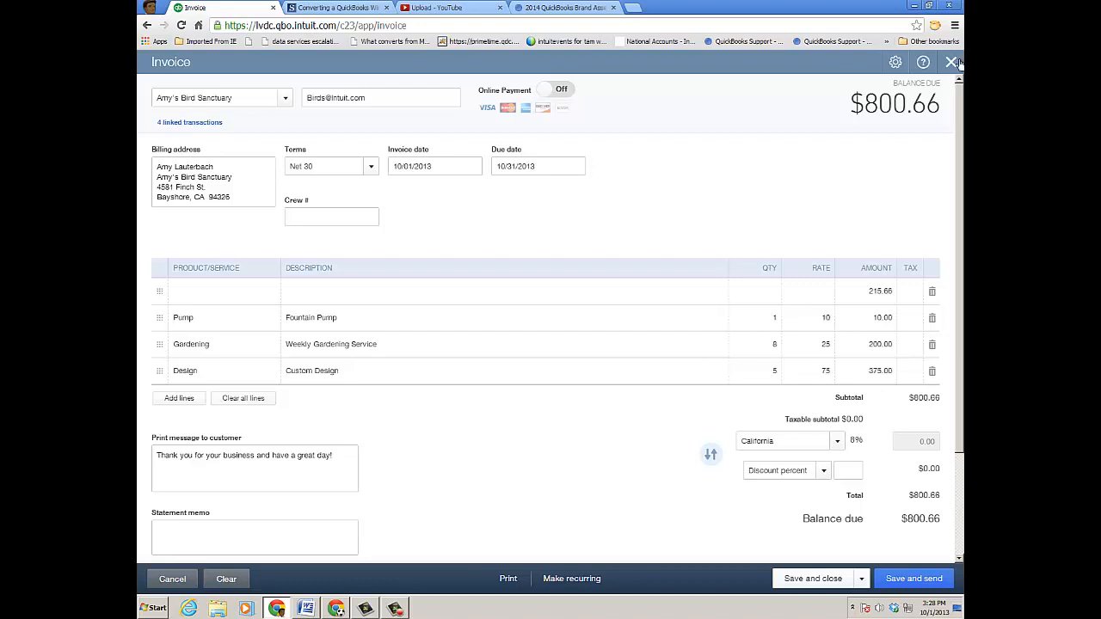
# - Close the $800.66 invoice draft and the reopened invoice to return to Customers
pyautogui.click(951, 62)
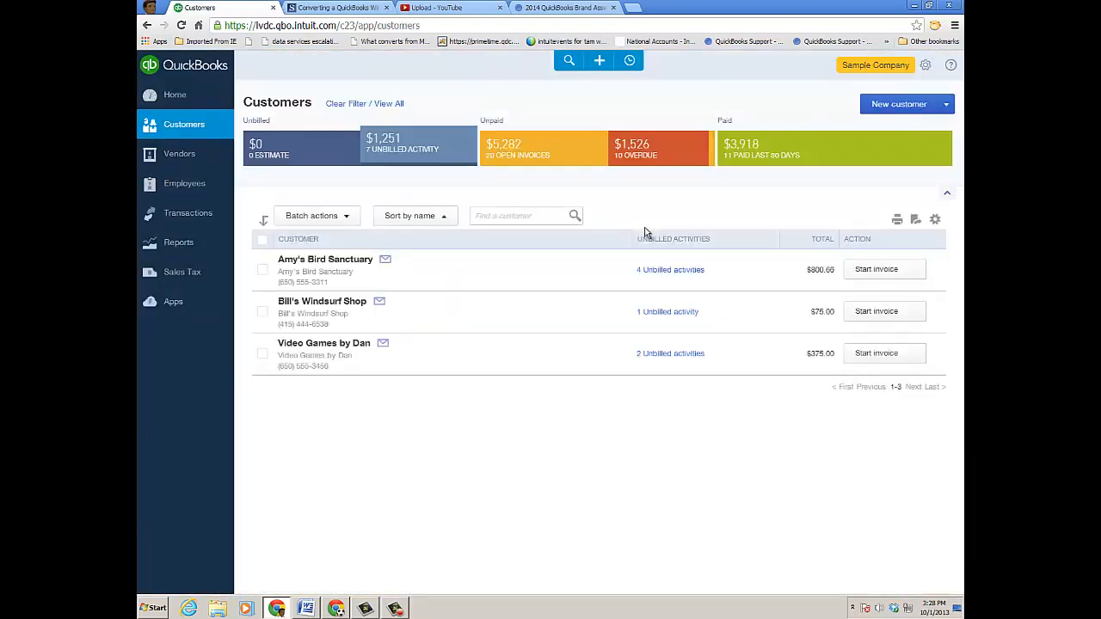
pyautogui.moveTo(671, 269)
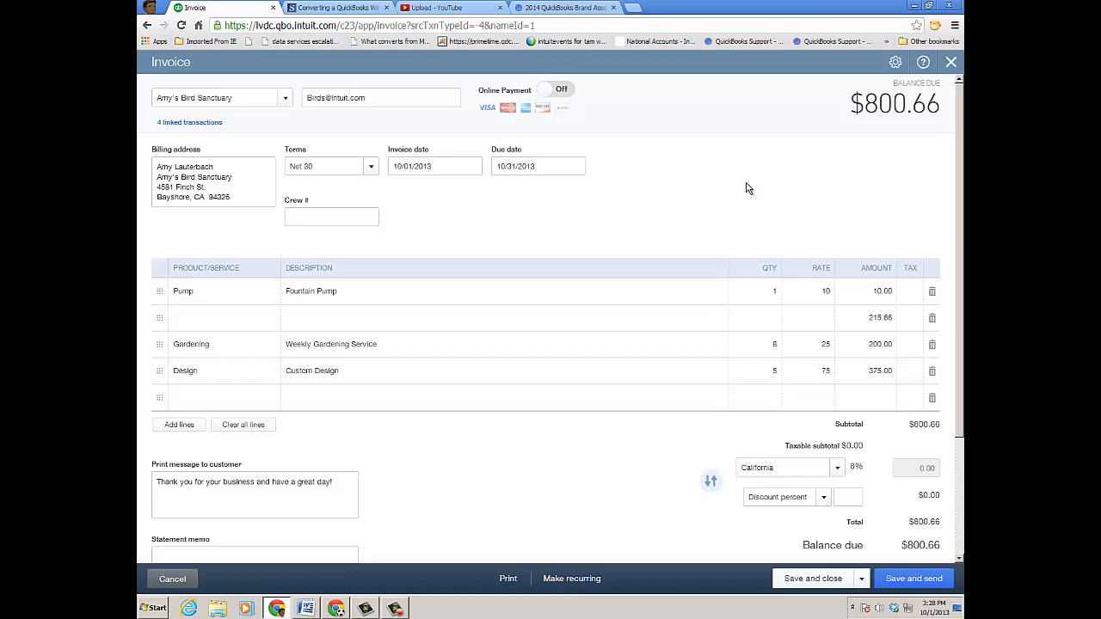
pyautogui.click(172, 579)
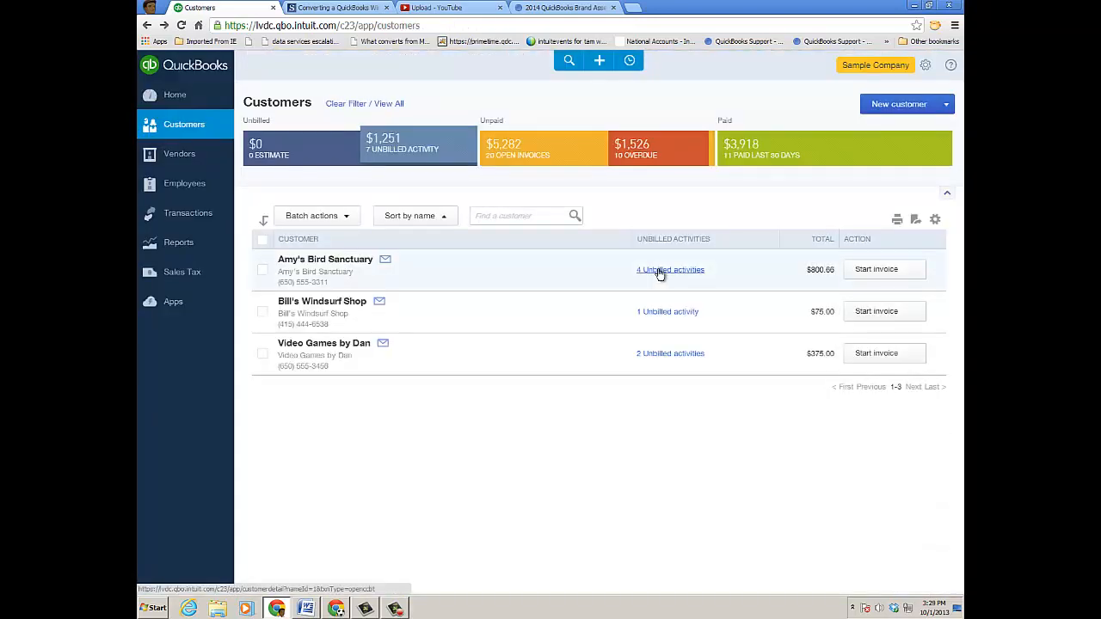
# - Open Amy's Bird Sanctuary's 4 unbilled activities from the Customers list
pyautogui.click(670, 269)
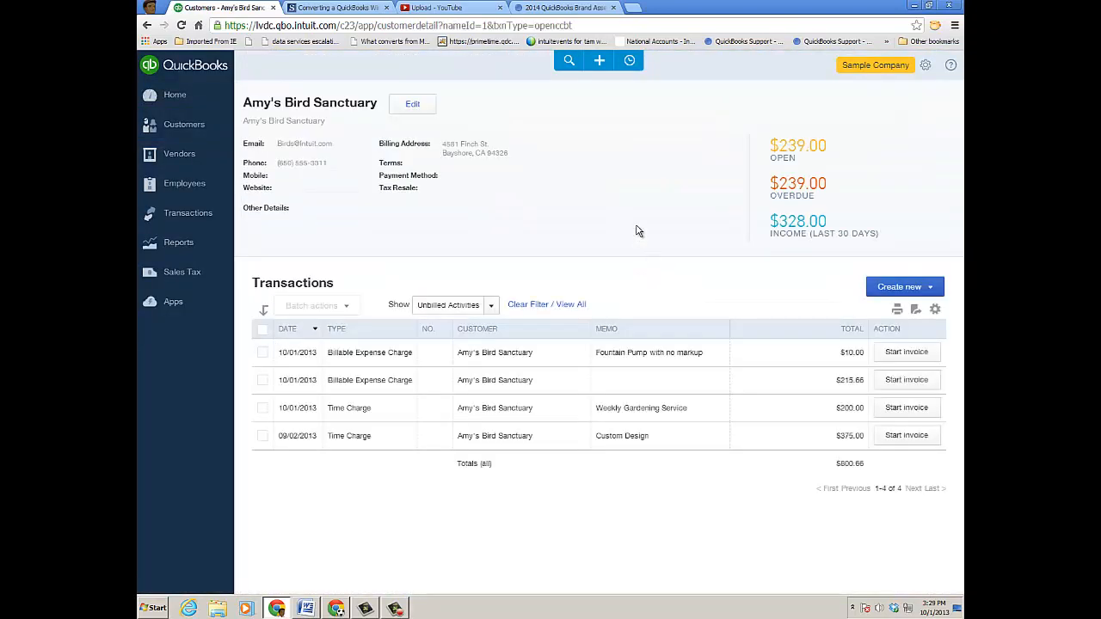
pyautogui.moveTo(895, 357)
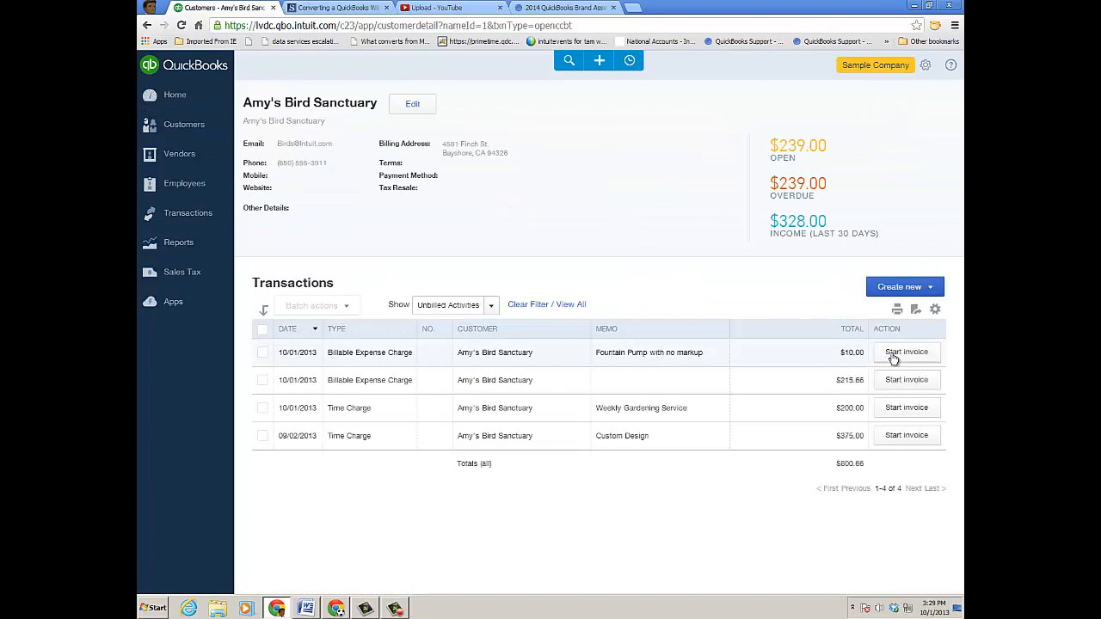
pyautogui.moveTo(682, 239)
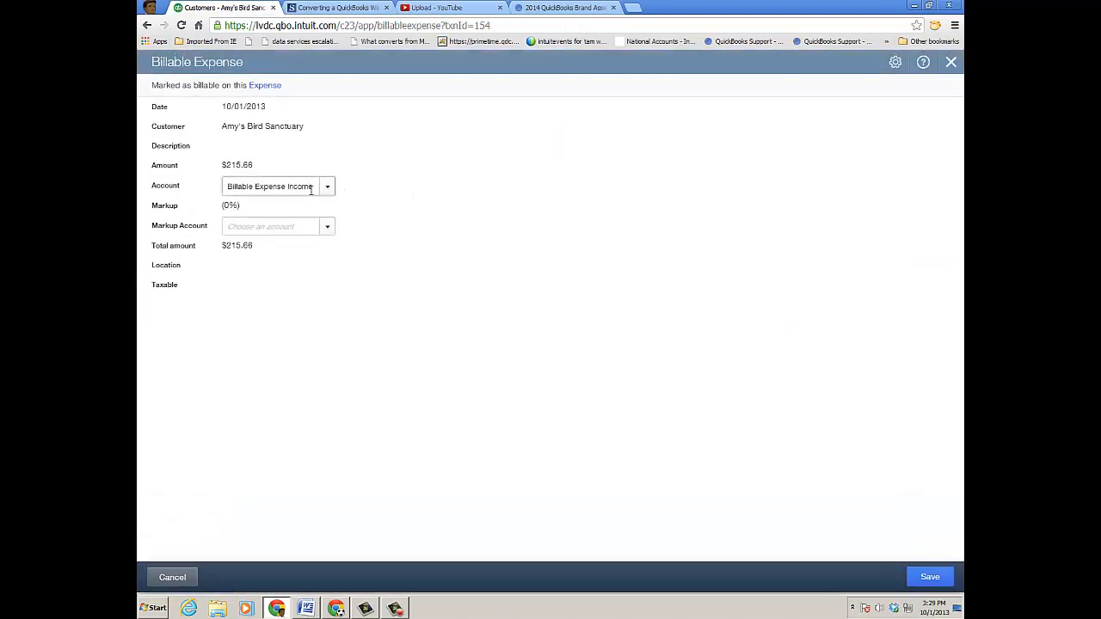
# - Browse the Markup Account list without choosing, then leave the $215.66 expense charge
pyautogui.click(327, 227)
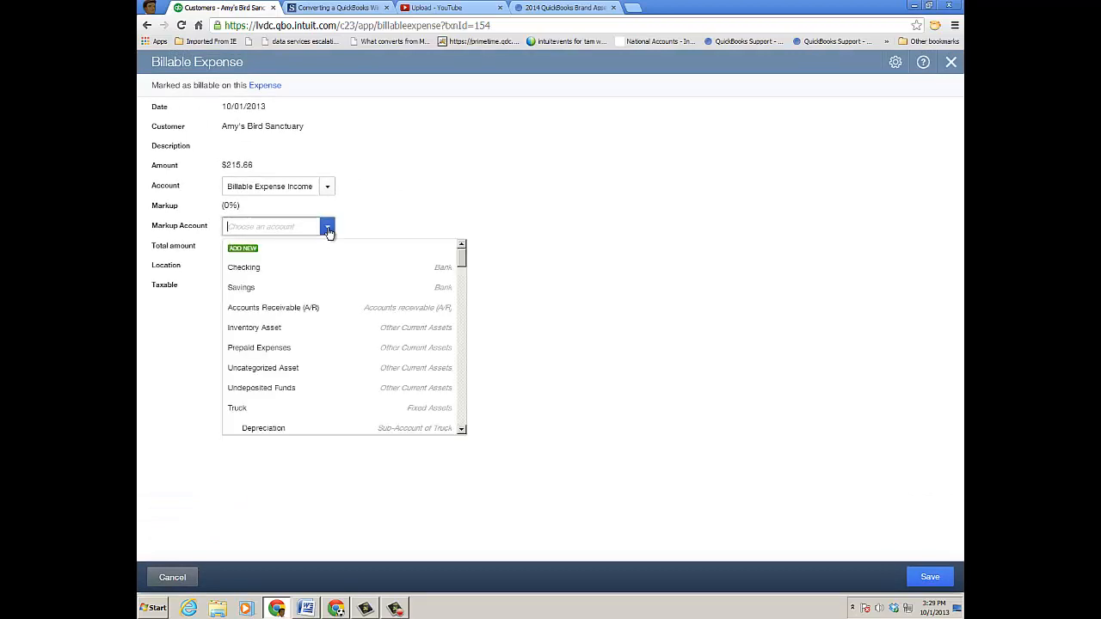
pyautogui.click(529, 178)
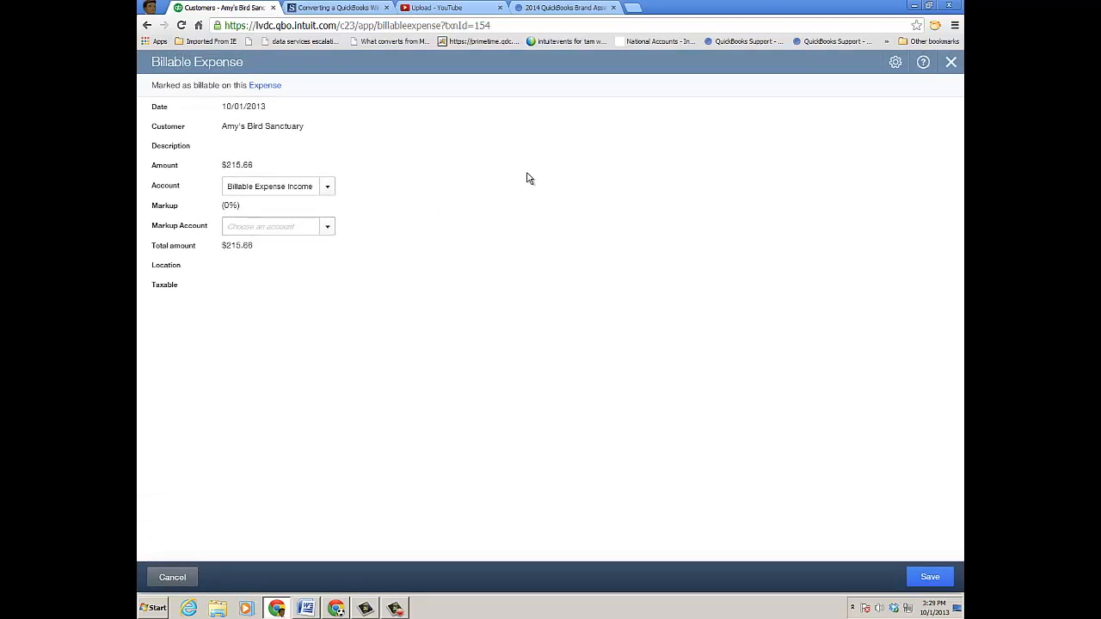
pyautogui.click(950, 62)
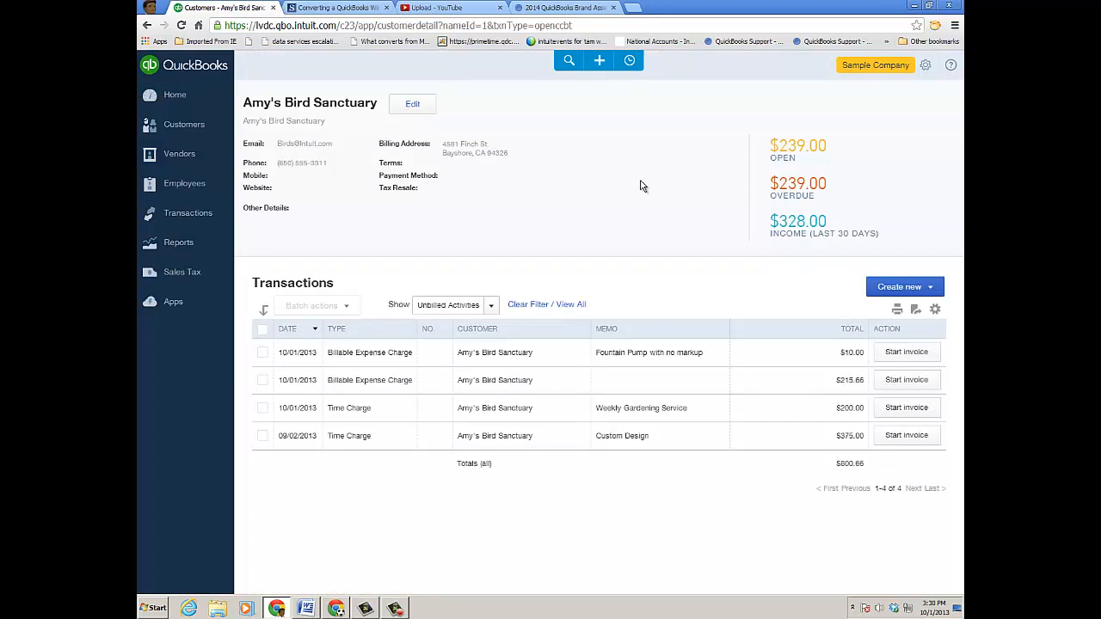
pyautogui.moveTo(184, 125)
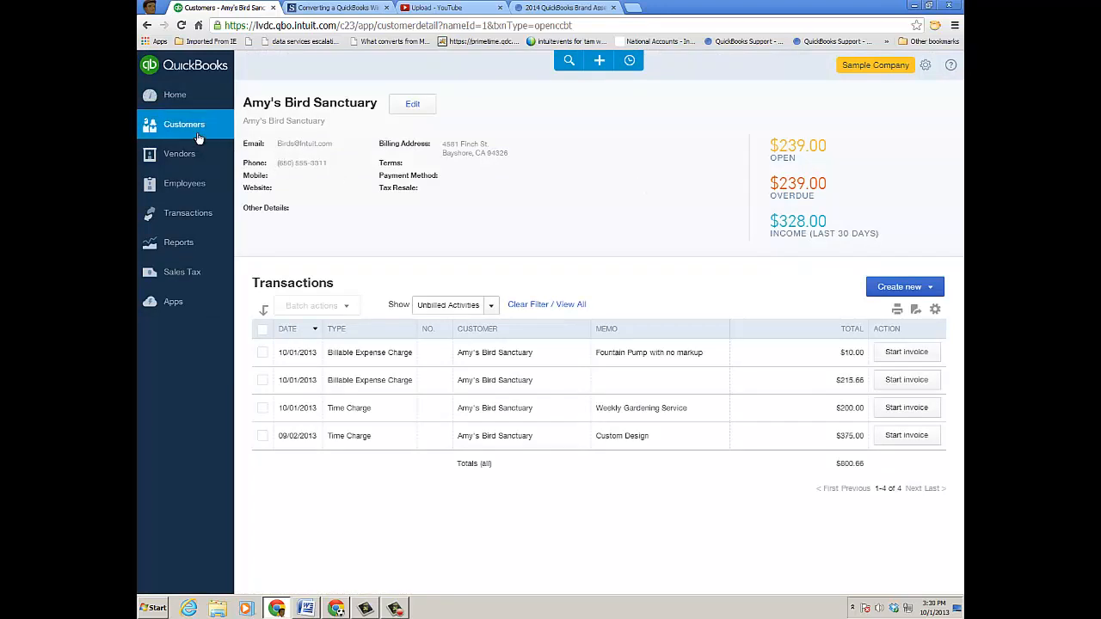
# - Go back to the Customers list showing Amy's 4 unbilled activities ($800.66)
pyautogui.click(185, 124)
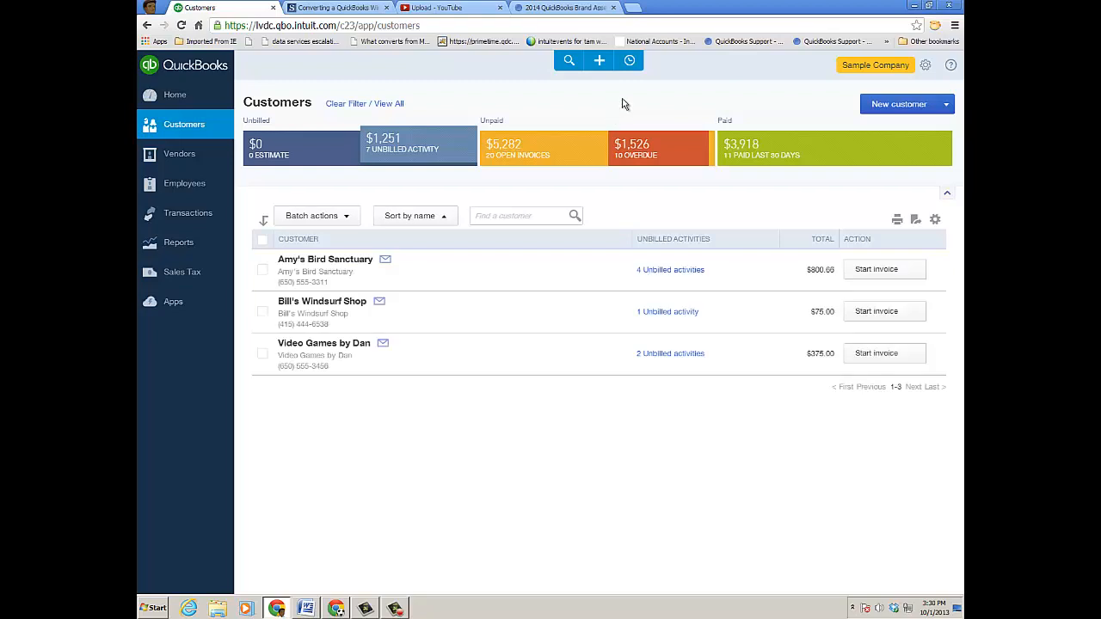